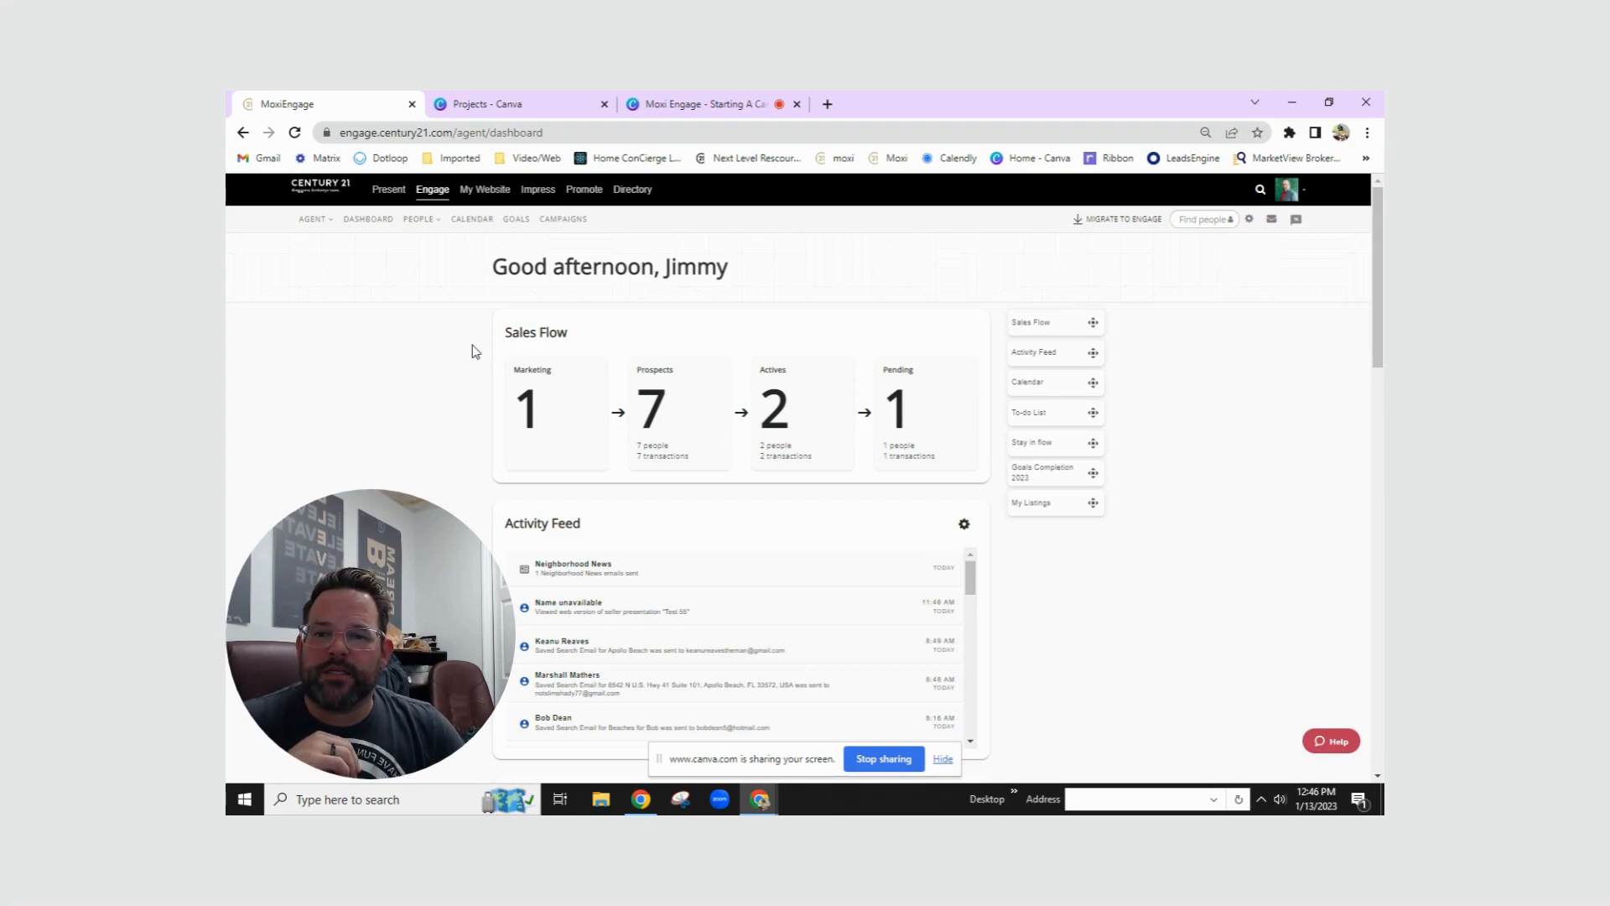
Go to My Campaigns from the Engage dashboard's Campaigns sub-navigation.
left_click(419, 219)
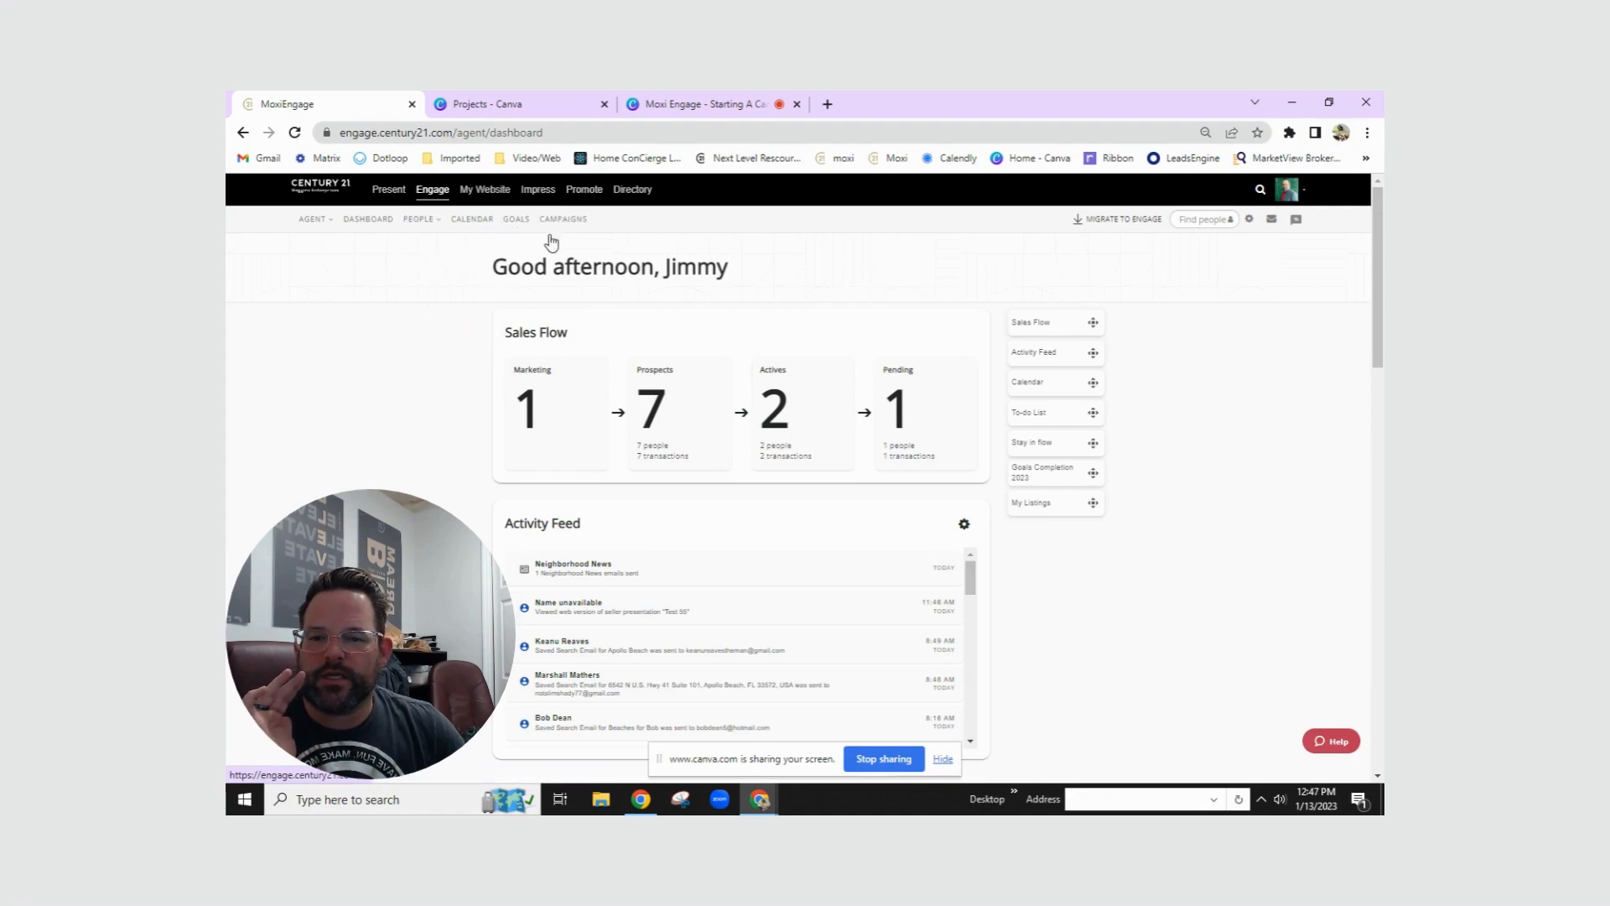
left_click(562, 219)
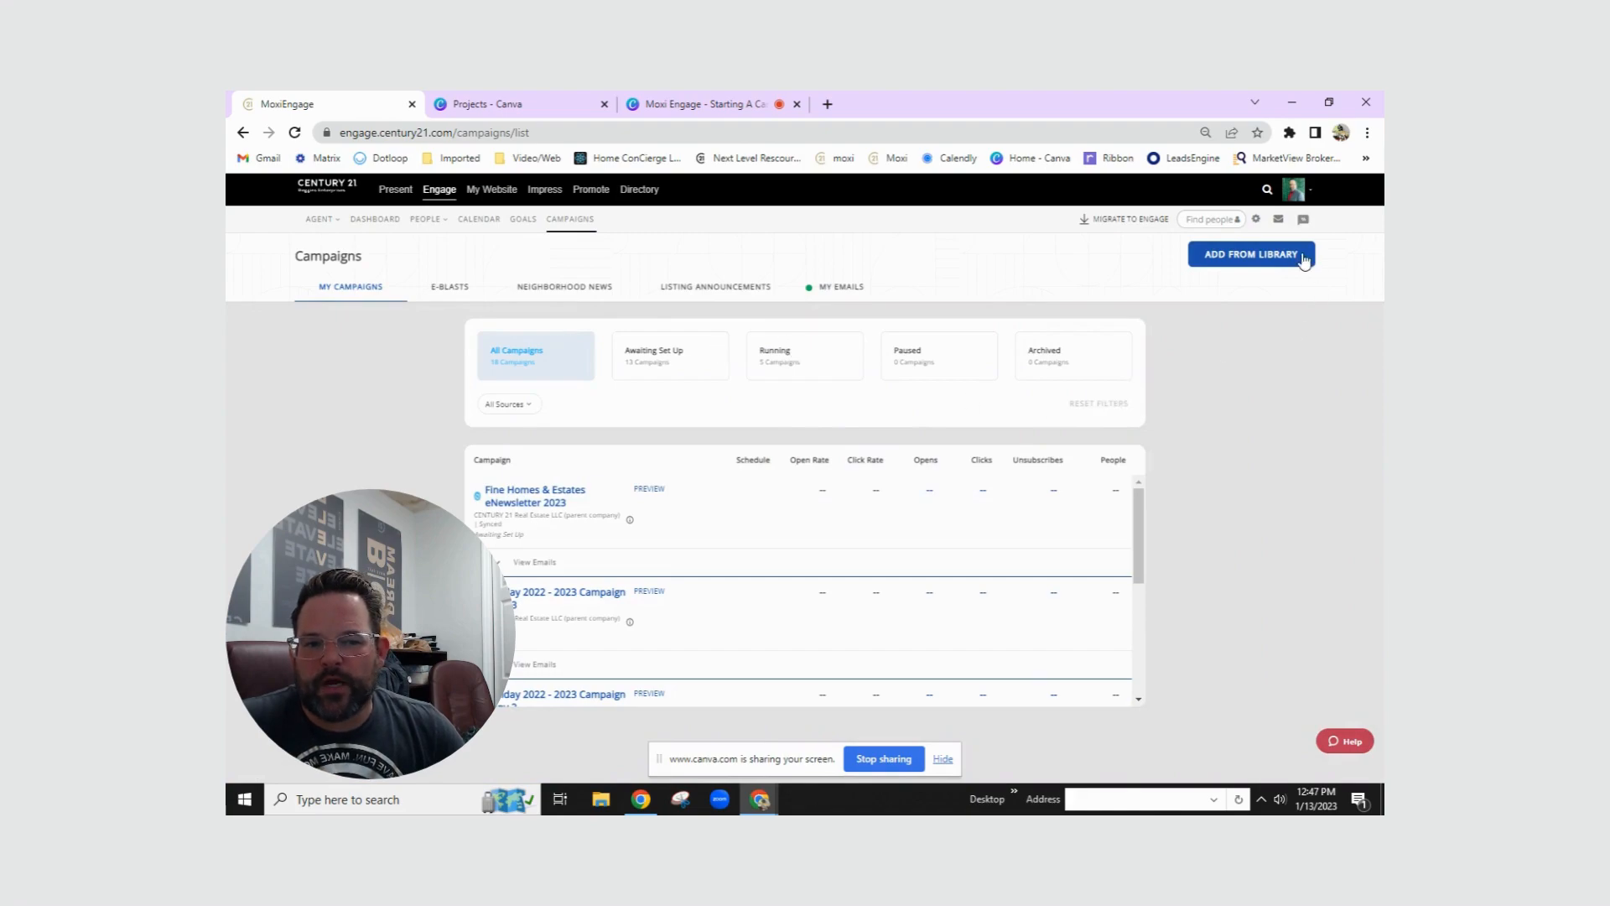
mouse_move(1232, 259)
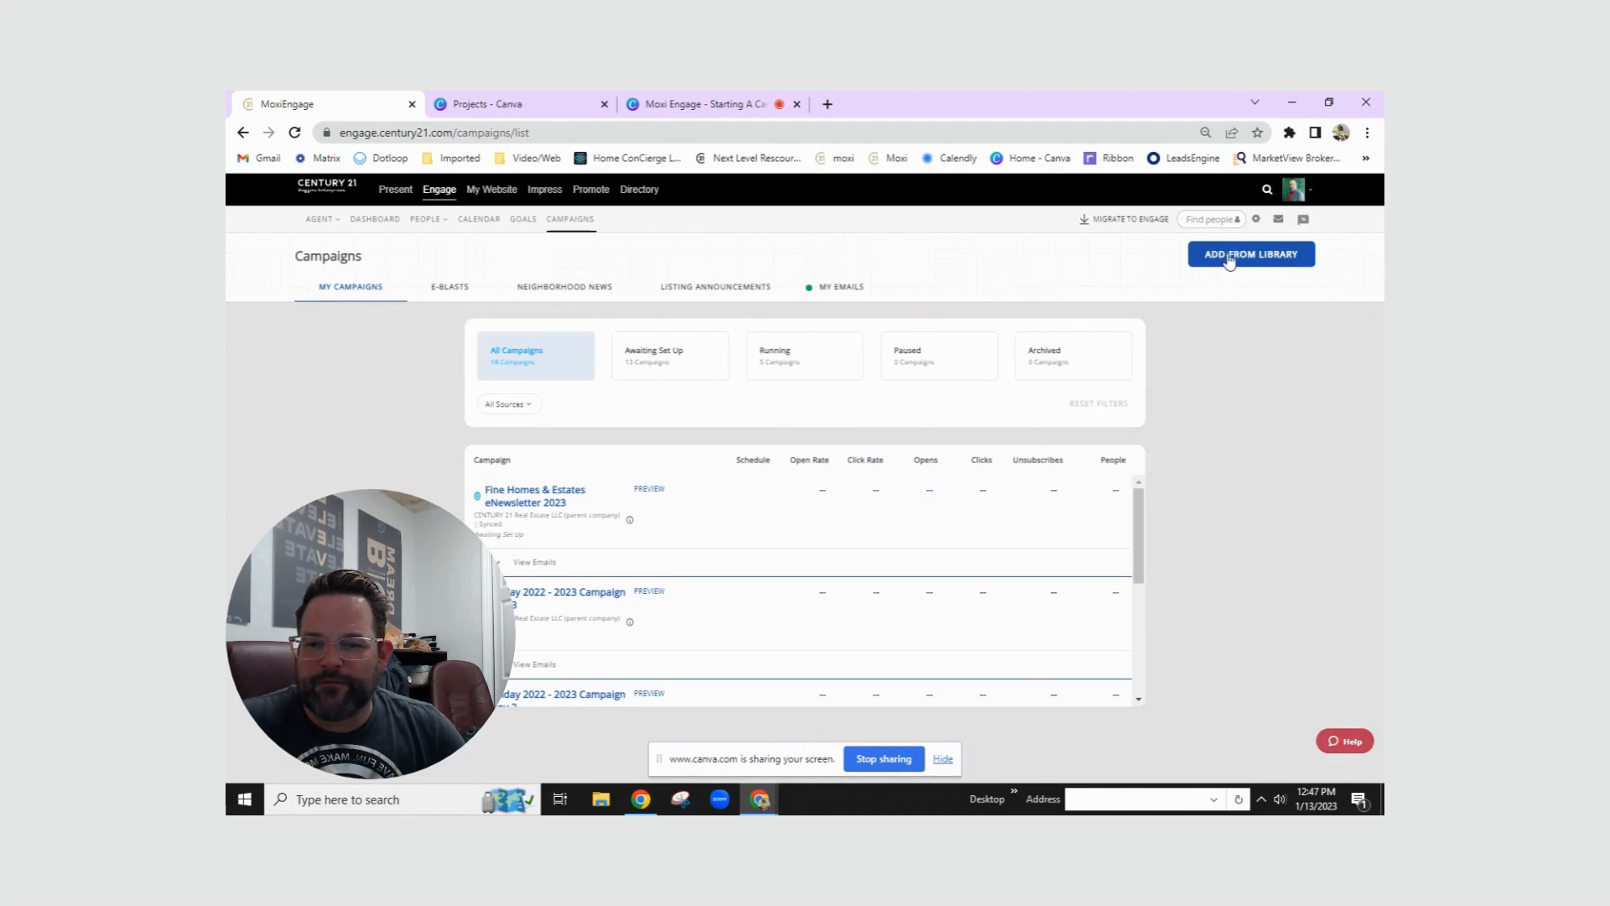
mouse_move(344, 285)
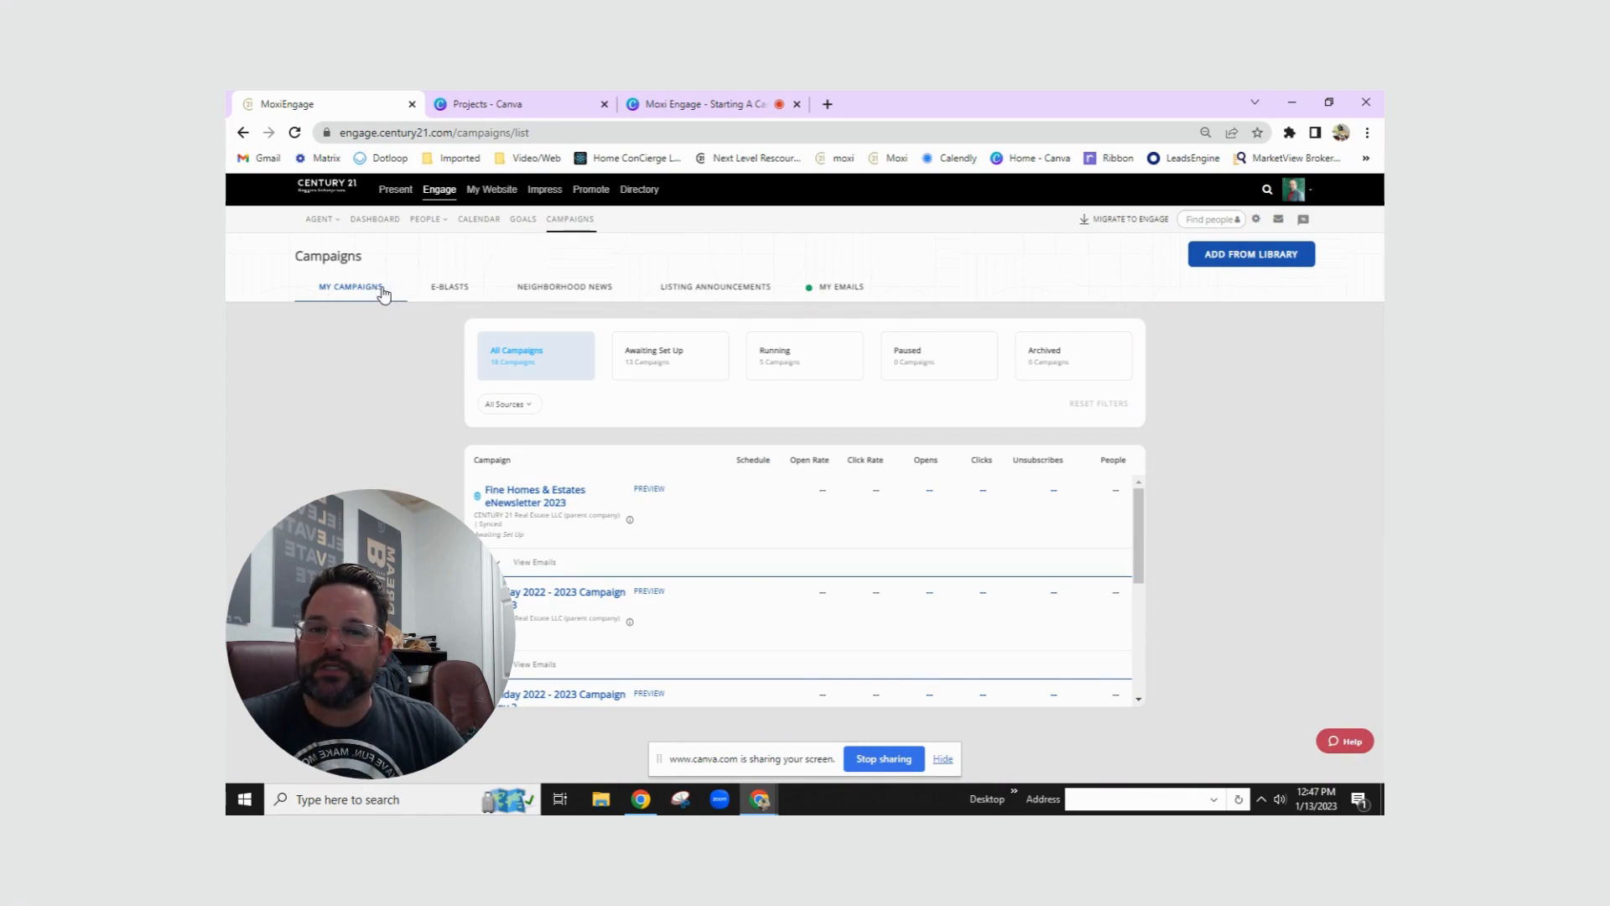
mouse_move(672, 297)
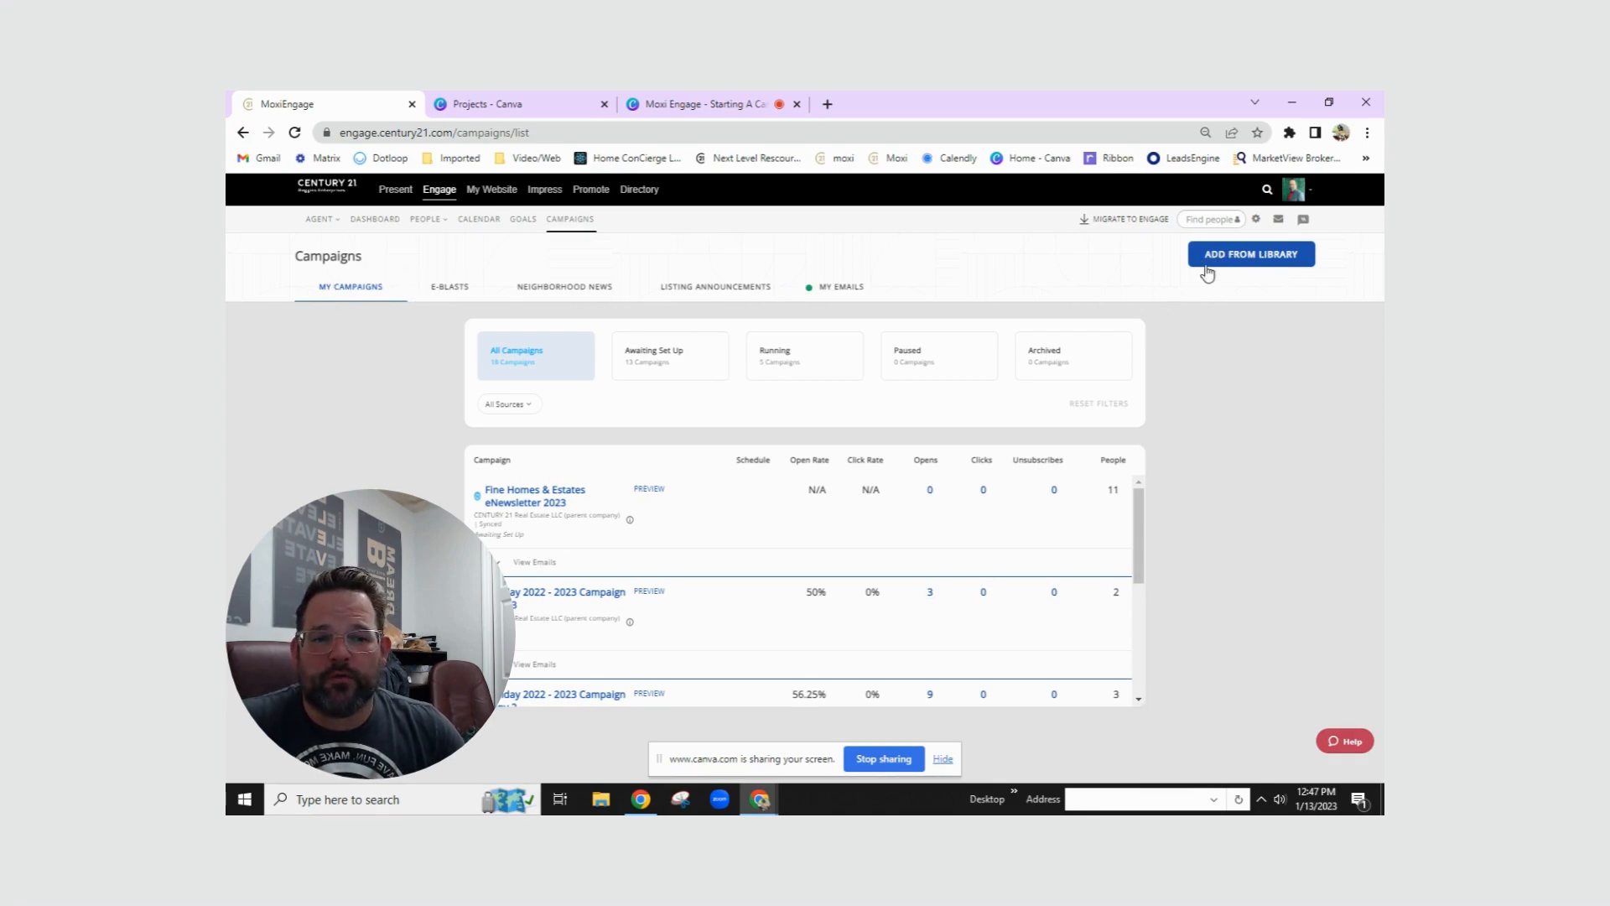
Open the Add From Library dialog and scroll the ready-made campaigns list.
left_click(1250, 253)
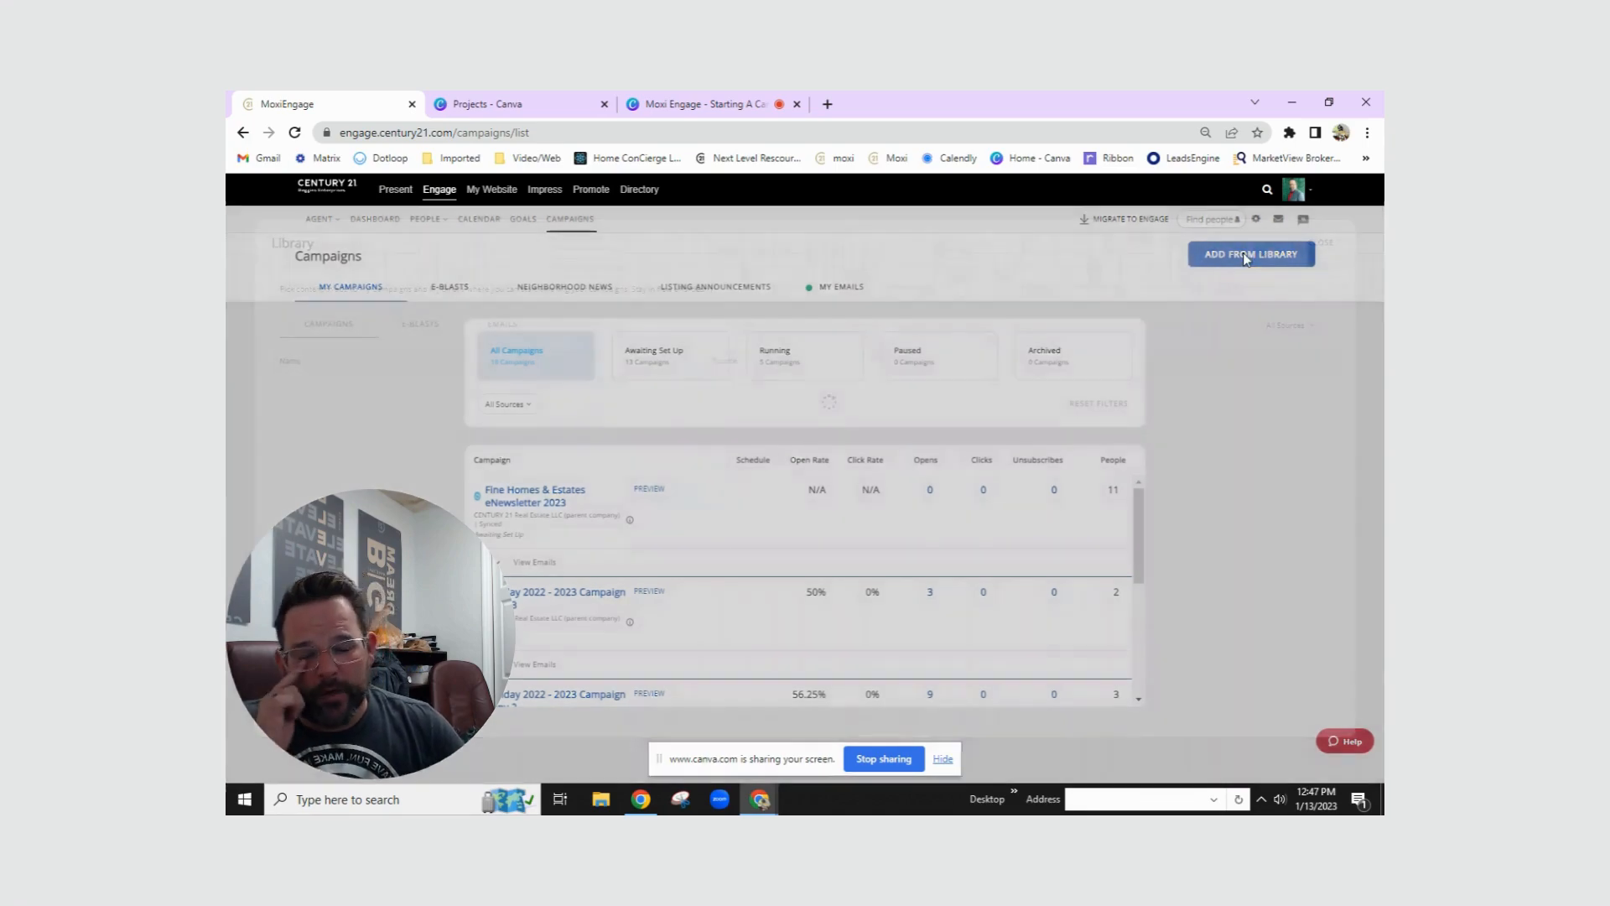
left_click(1249, 253)
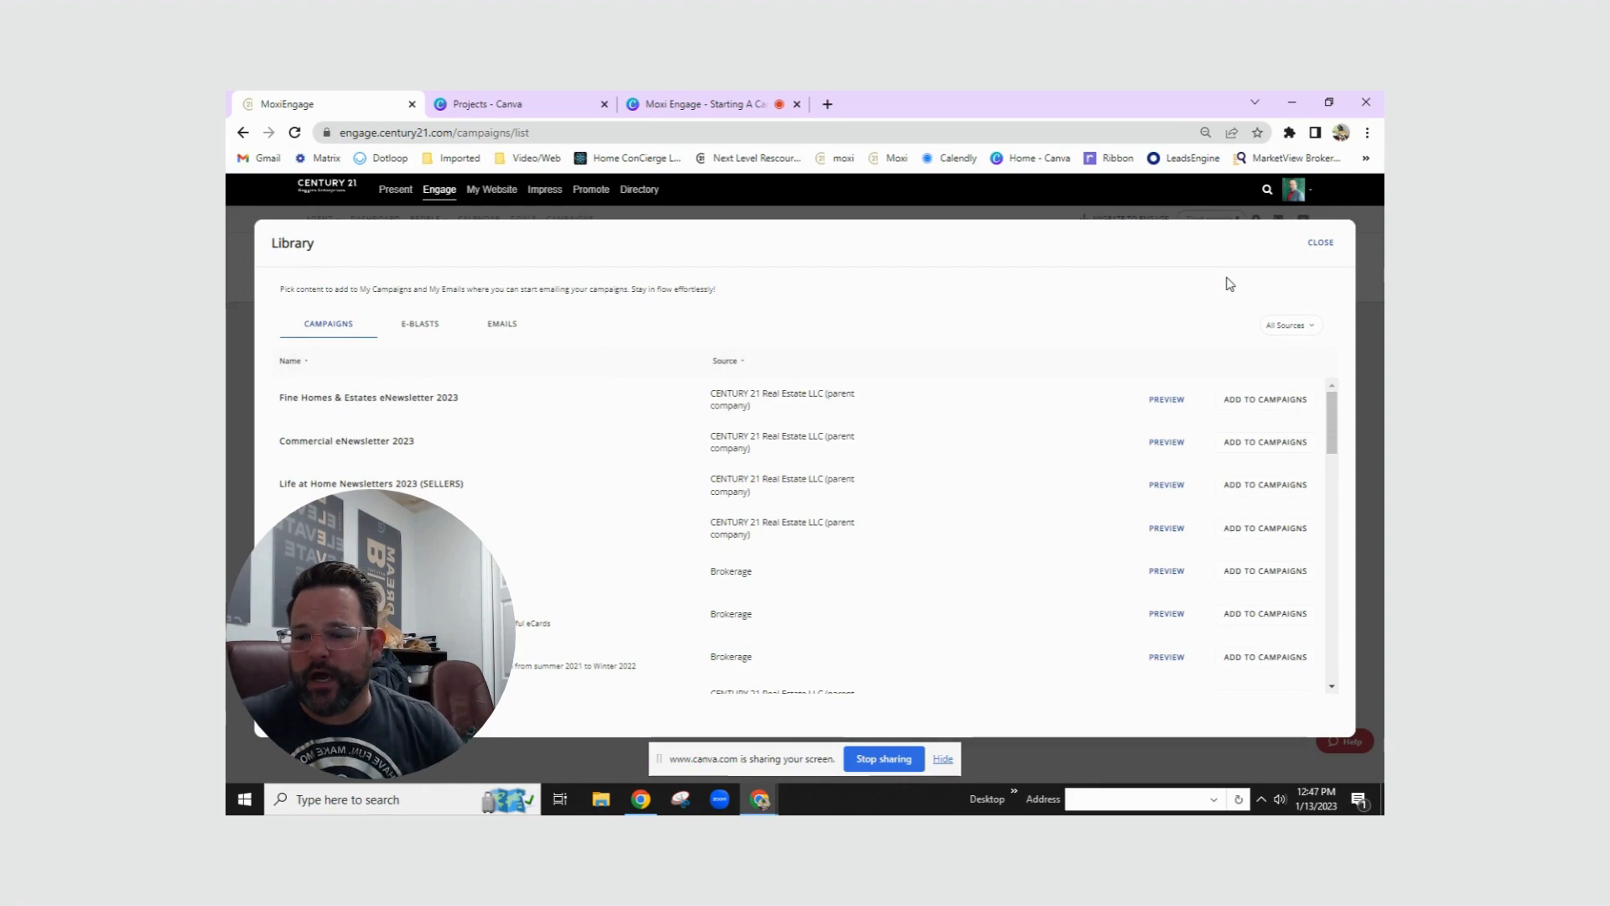
mouse_move(531, 484)
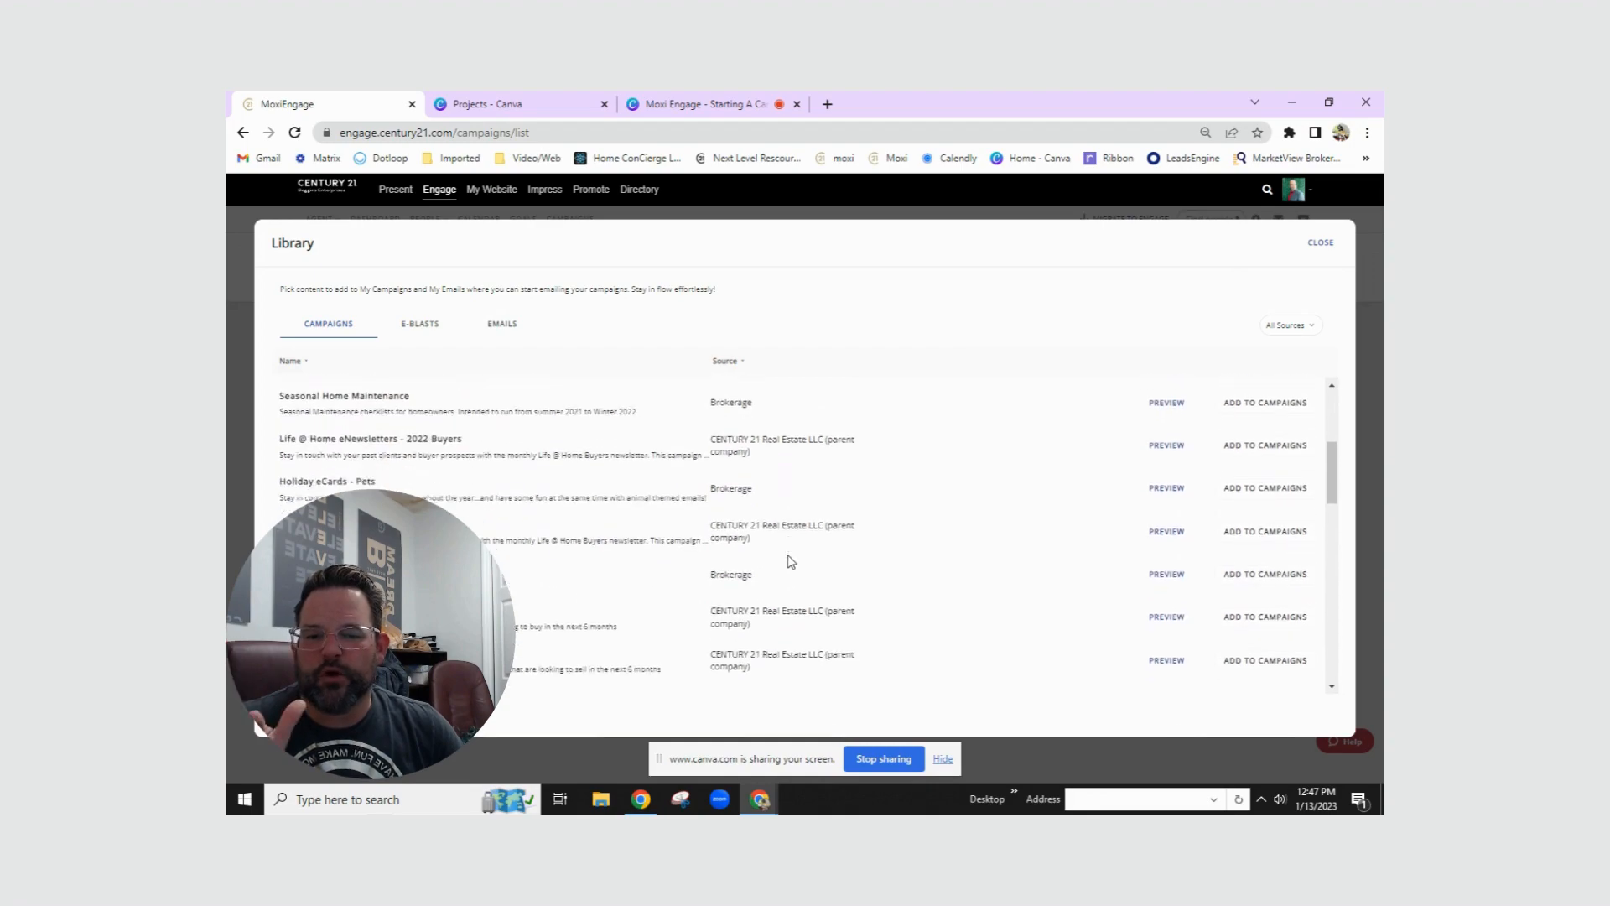
scroll("down", 3)
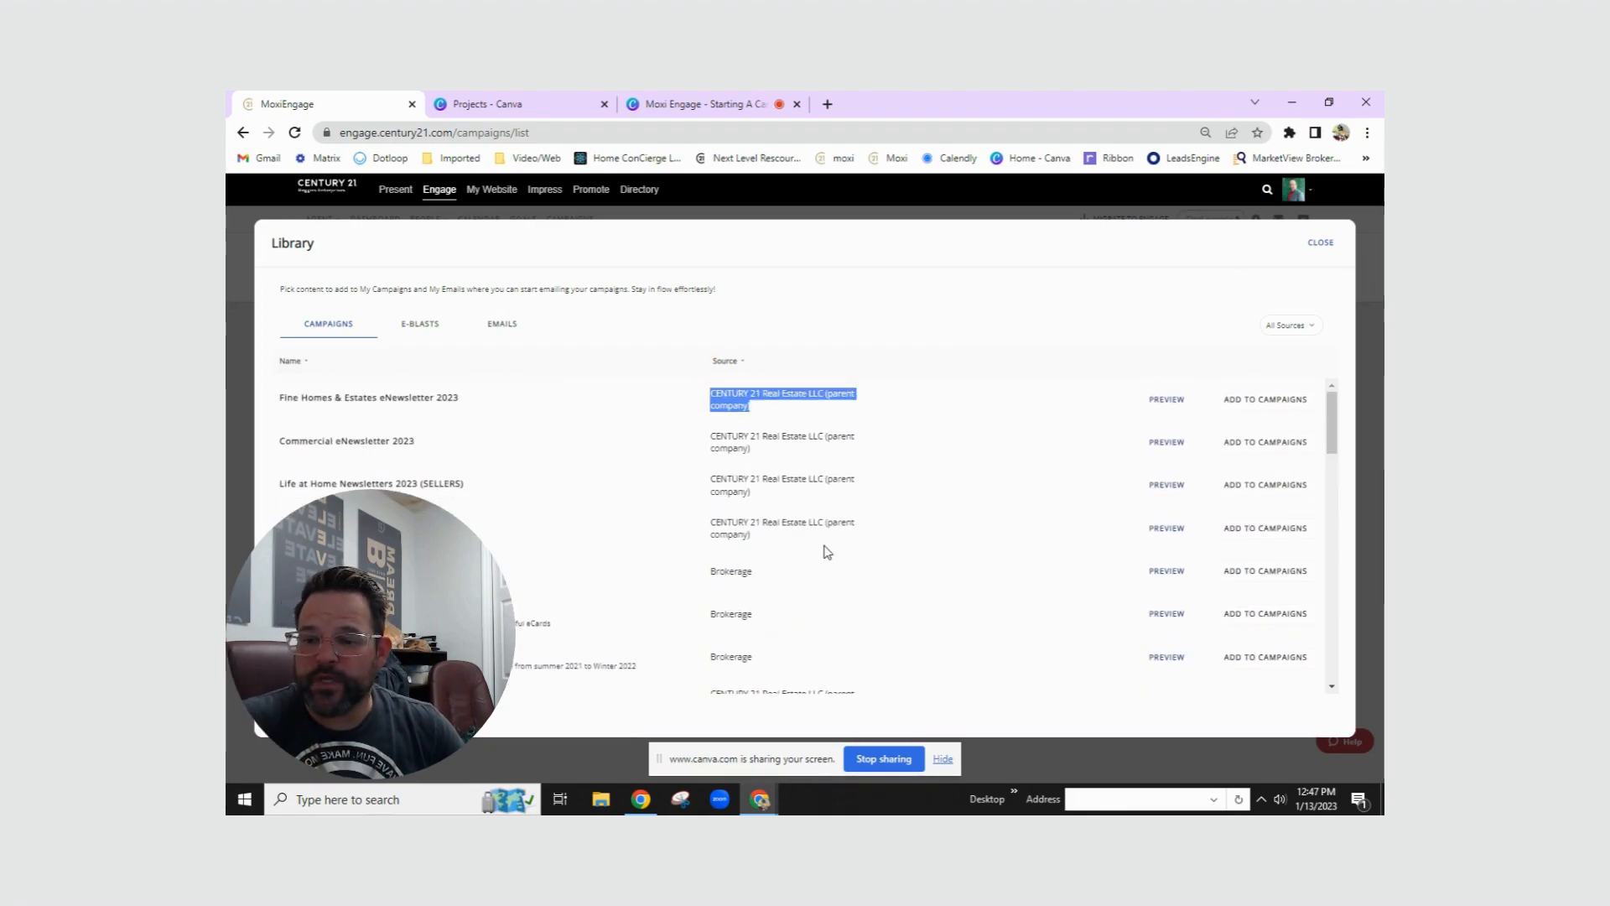
mouse_move(282, 403)
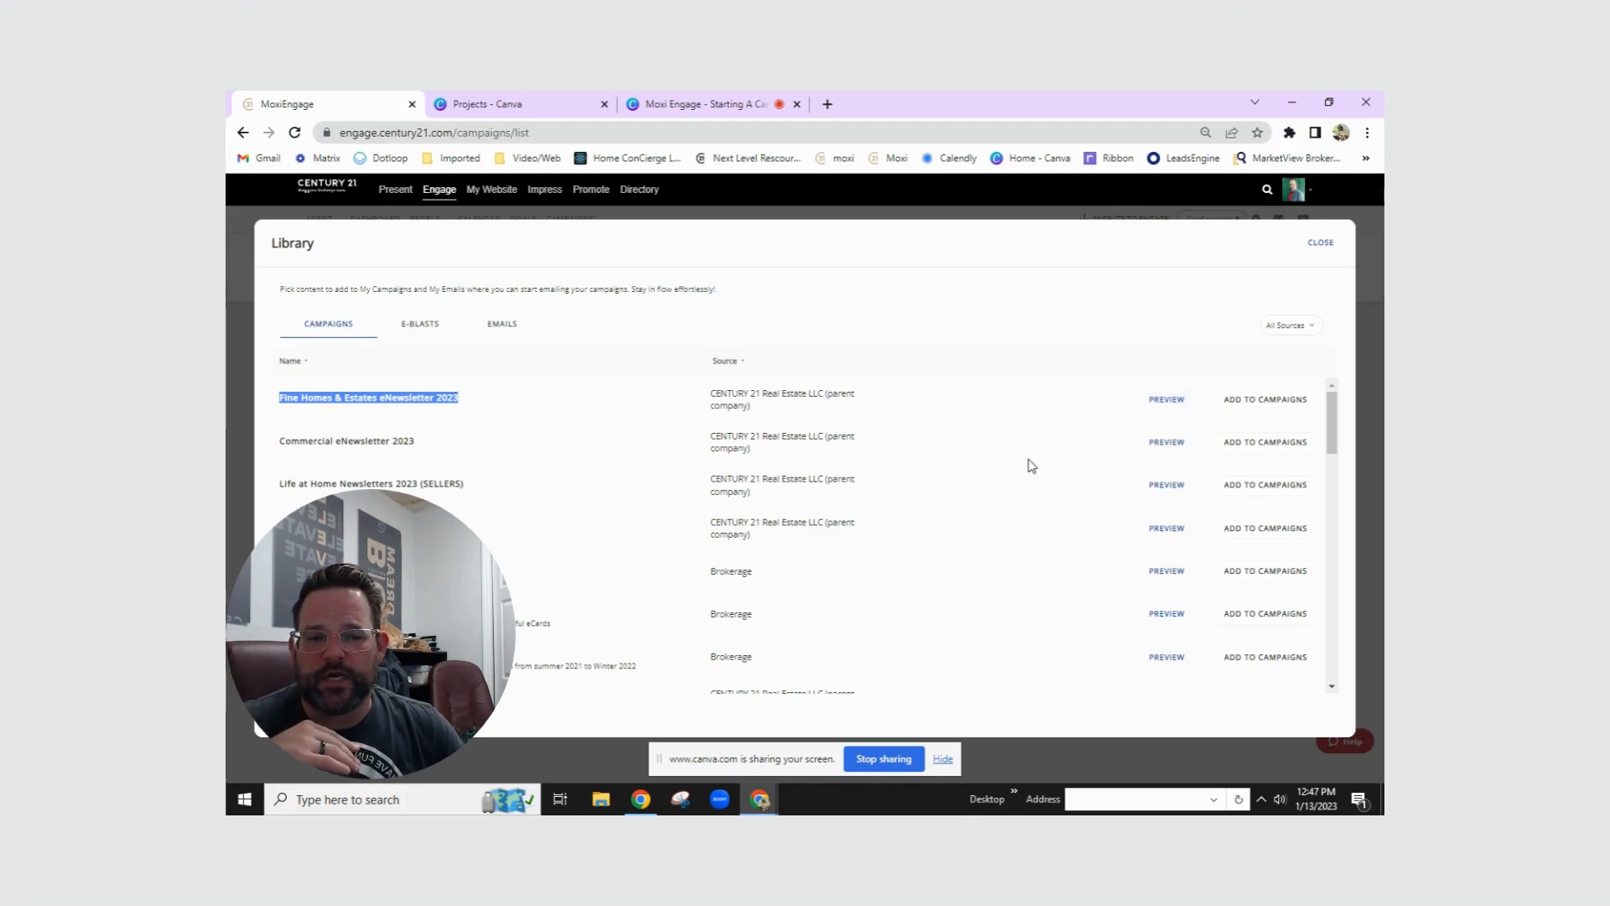
Preview Fine Homes & Estates eNewsletter 2023, then add it from the library to My Campaigns.
left_click(368, 397)
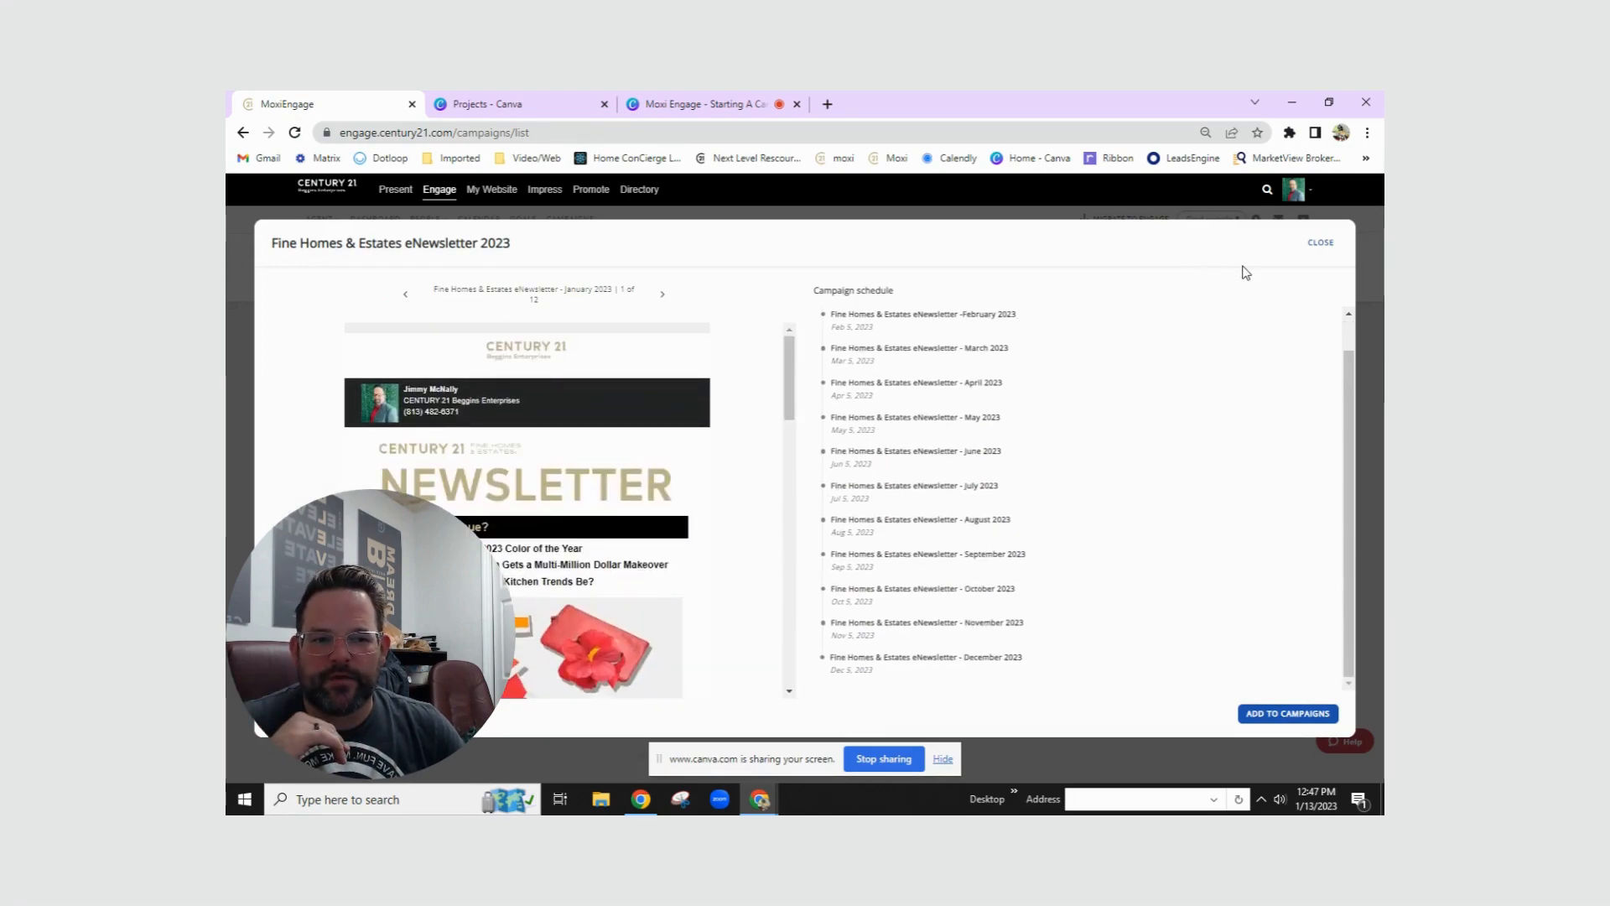
left_click(1322, 242)
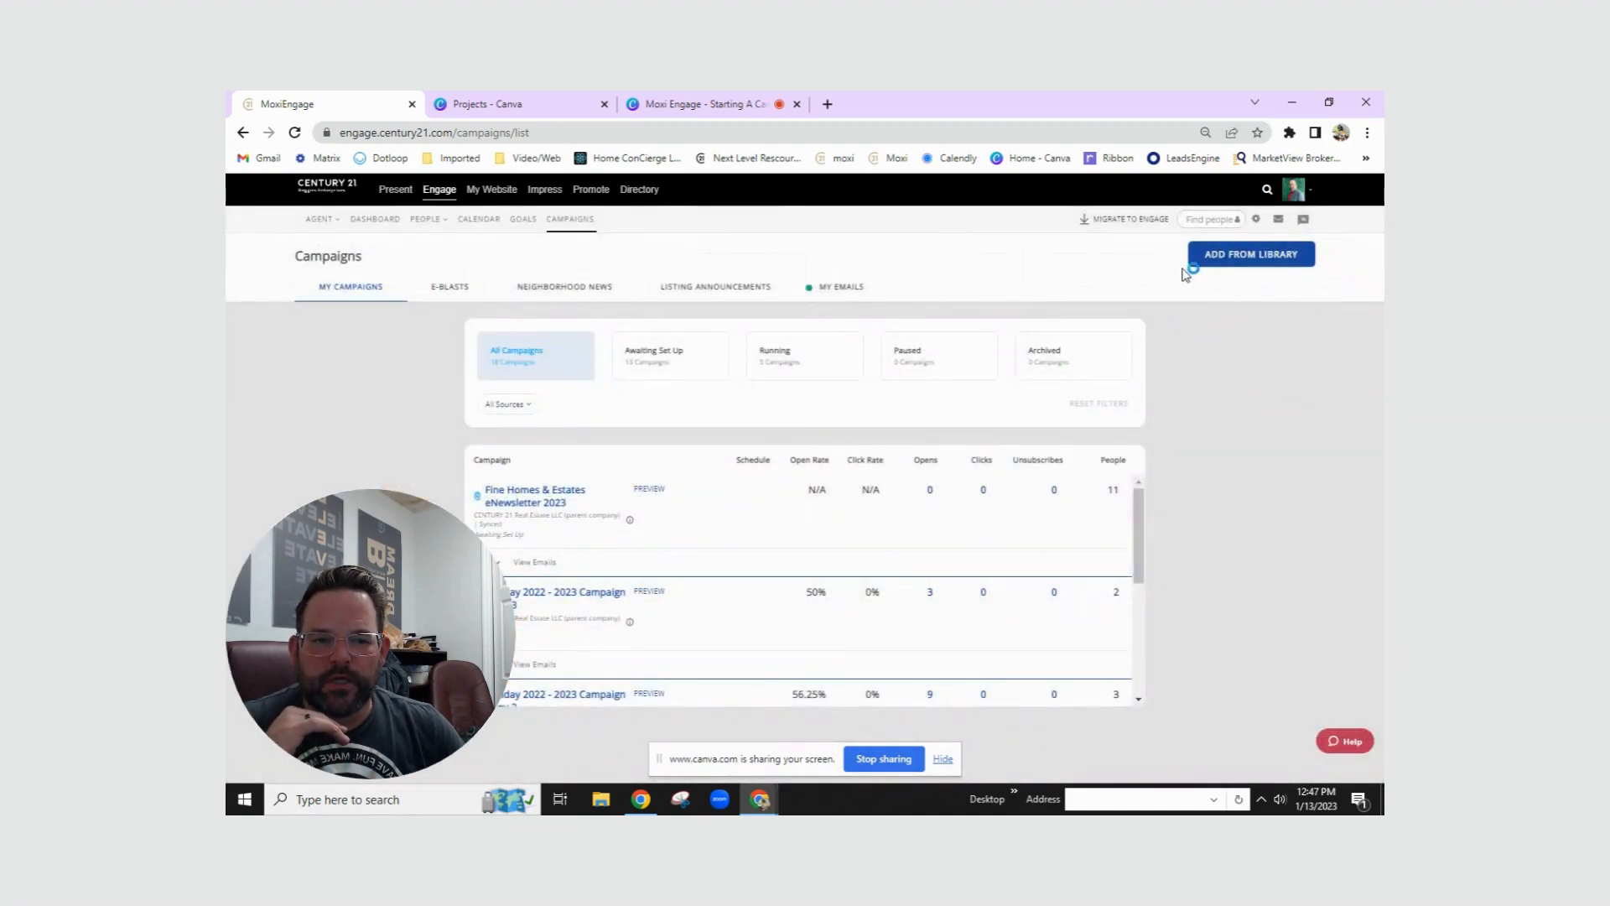
left_click(1249, 253)
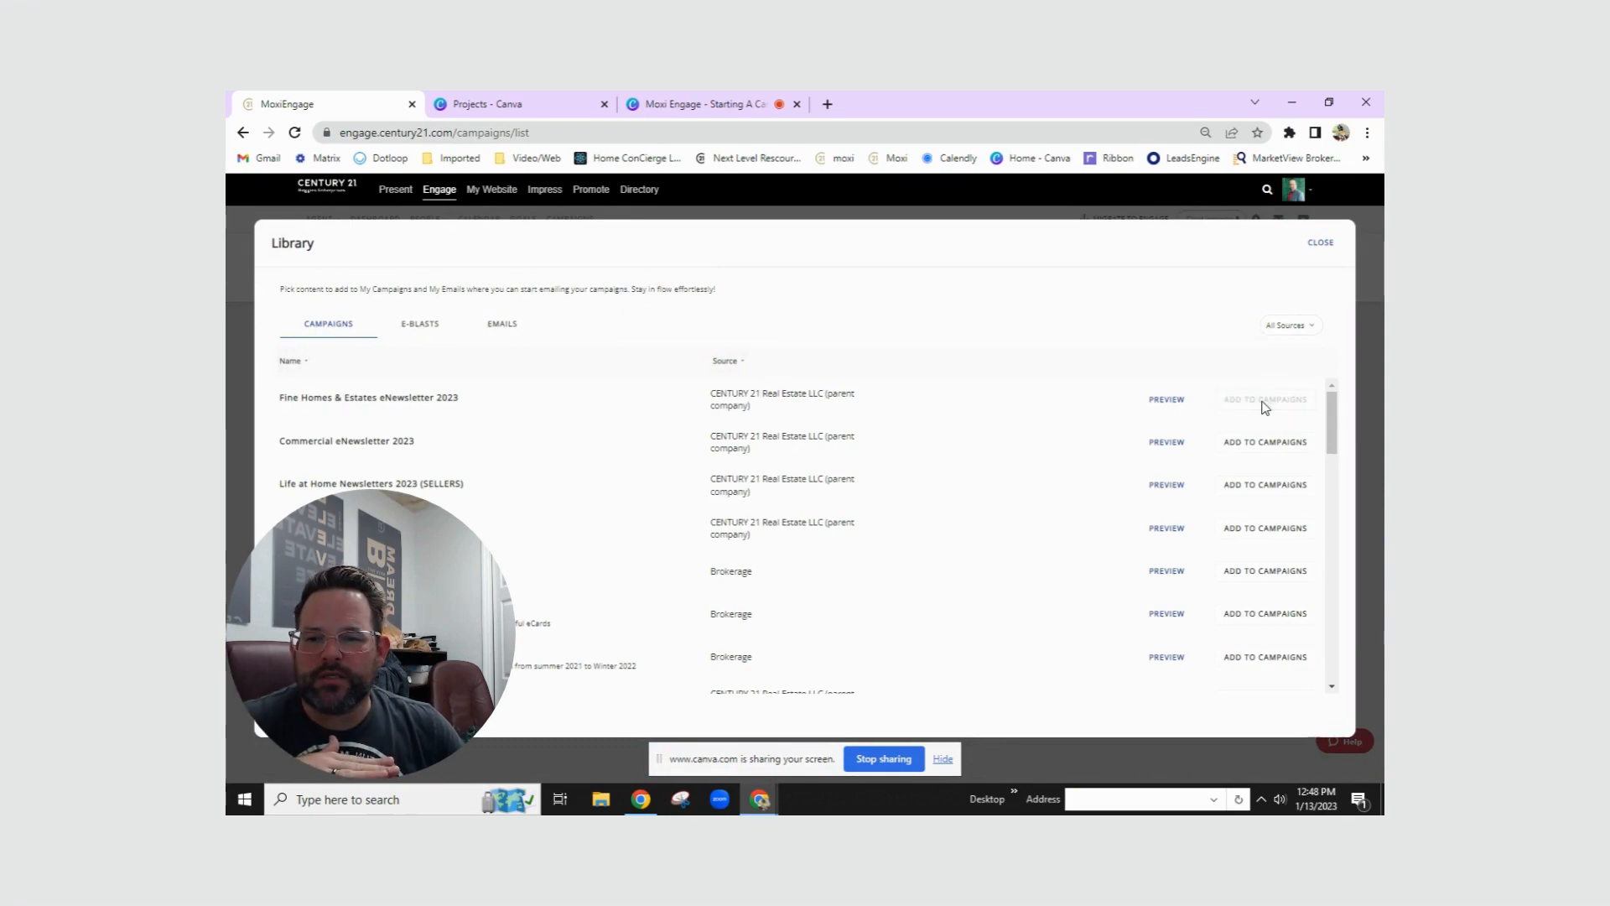
left_click(1263, 398)
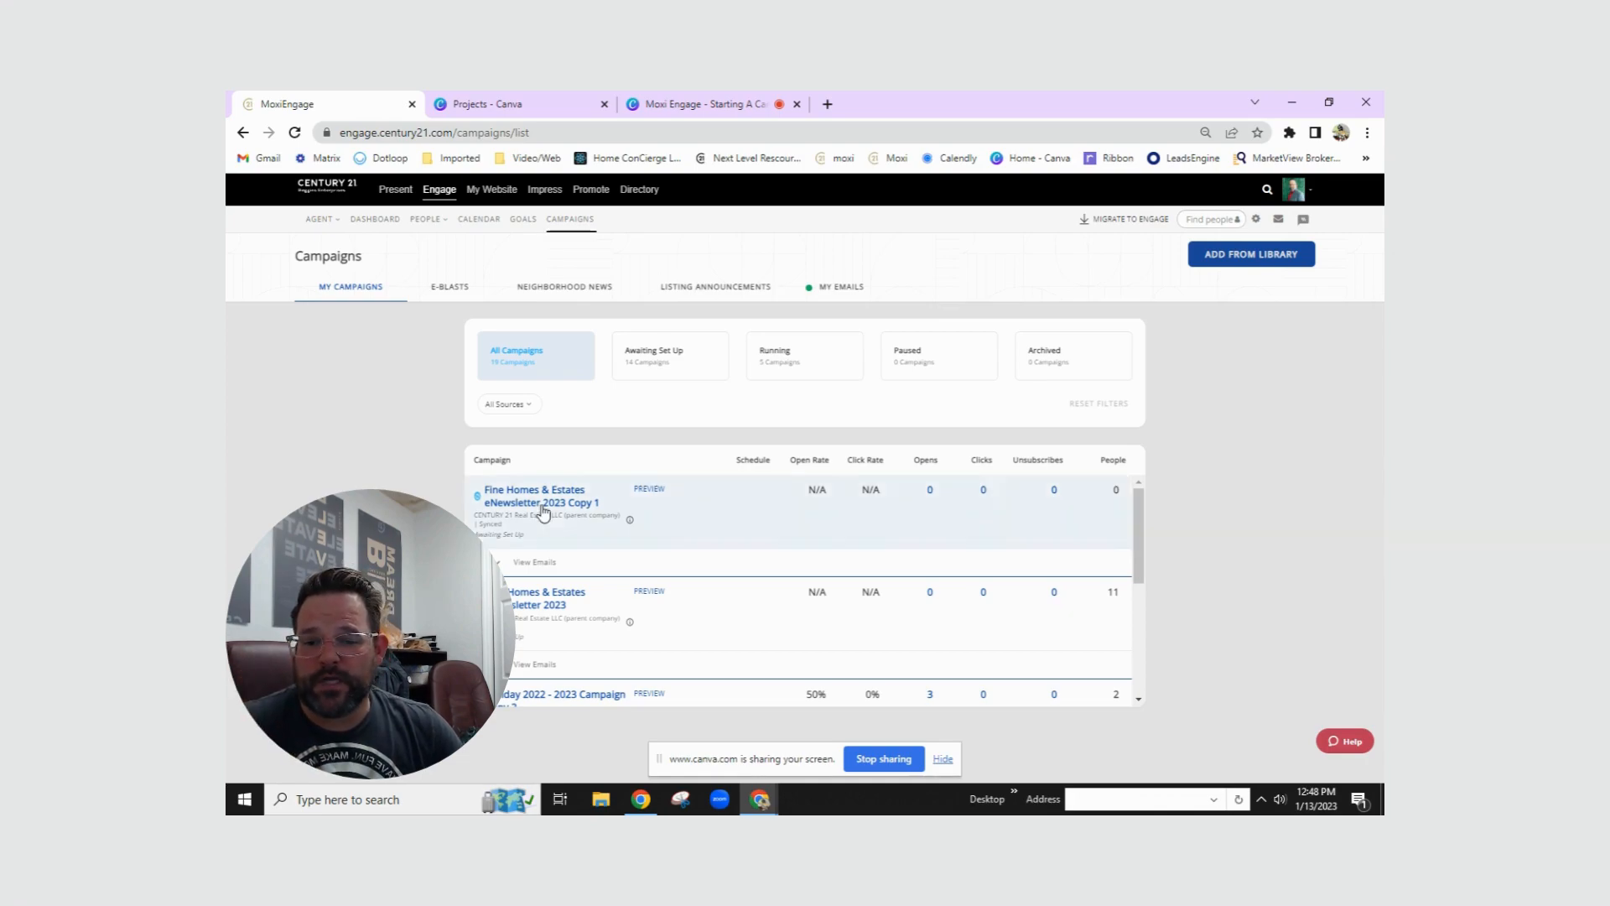
Open the Copy 1 campaign's recipient setup and bring up the Add Recipients contact list.
left_click(539, 495)
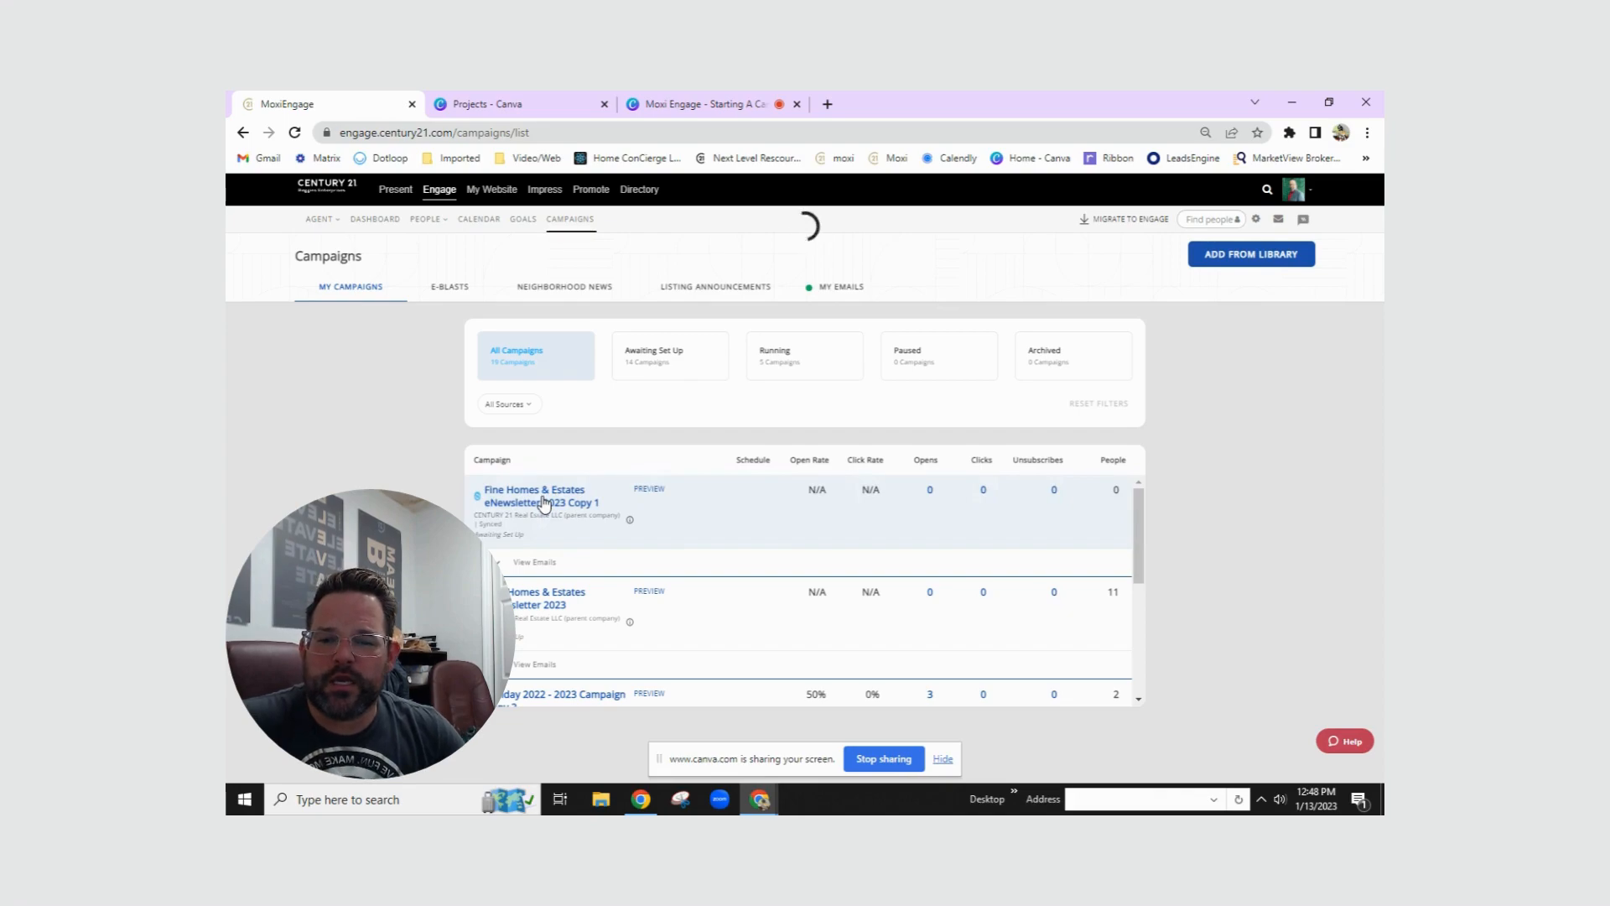
left_click(533, 495)
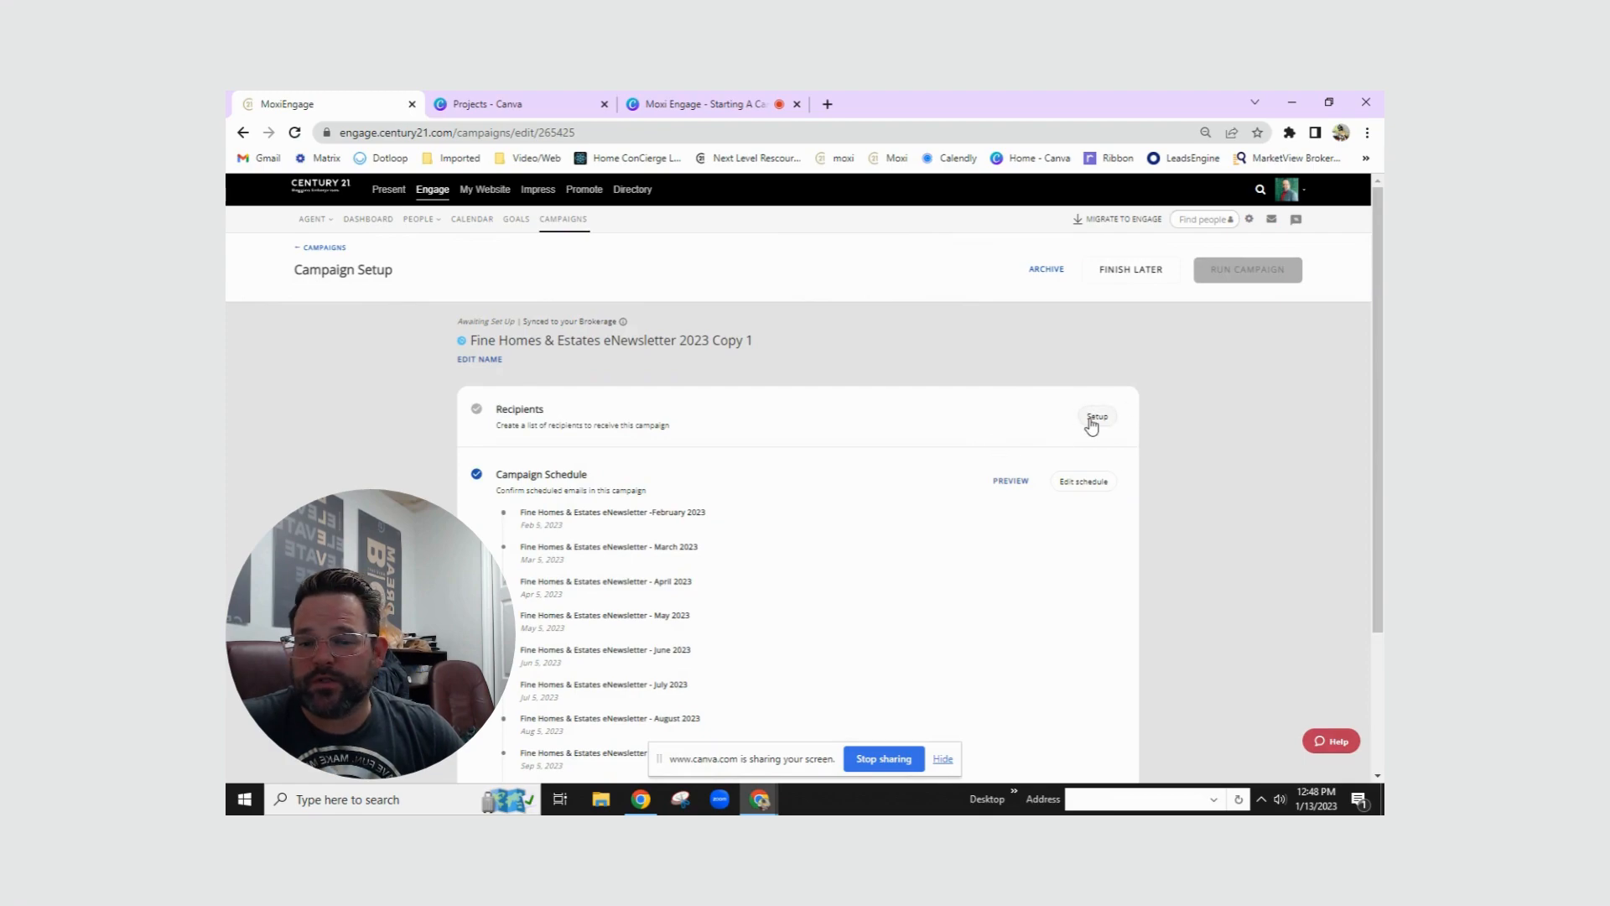
left_click(1096, 417)
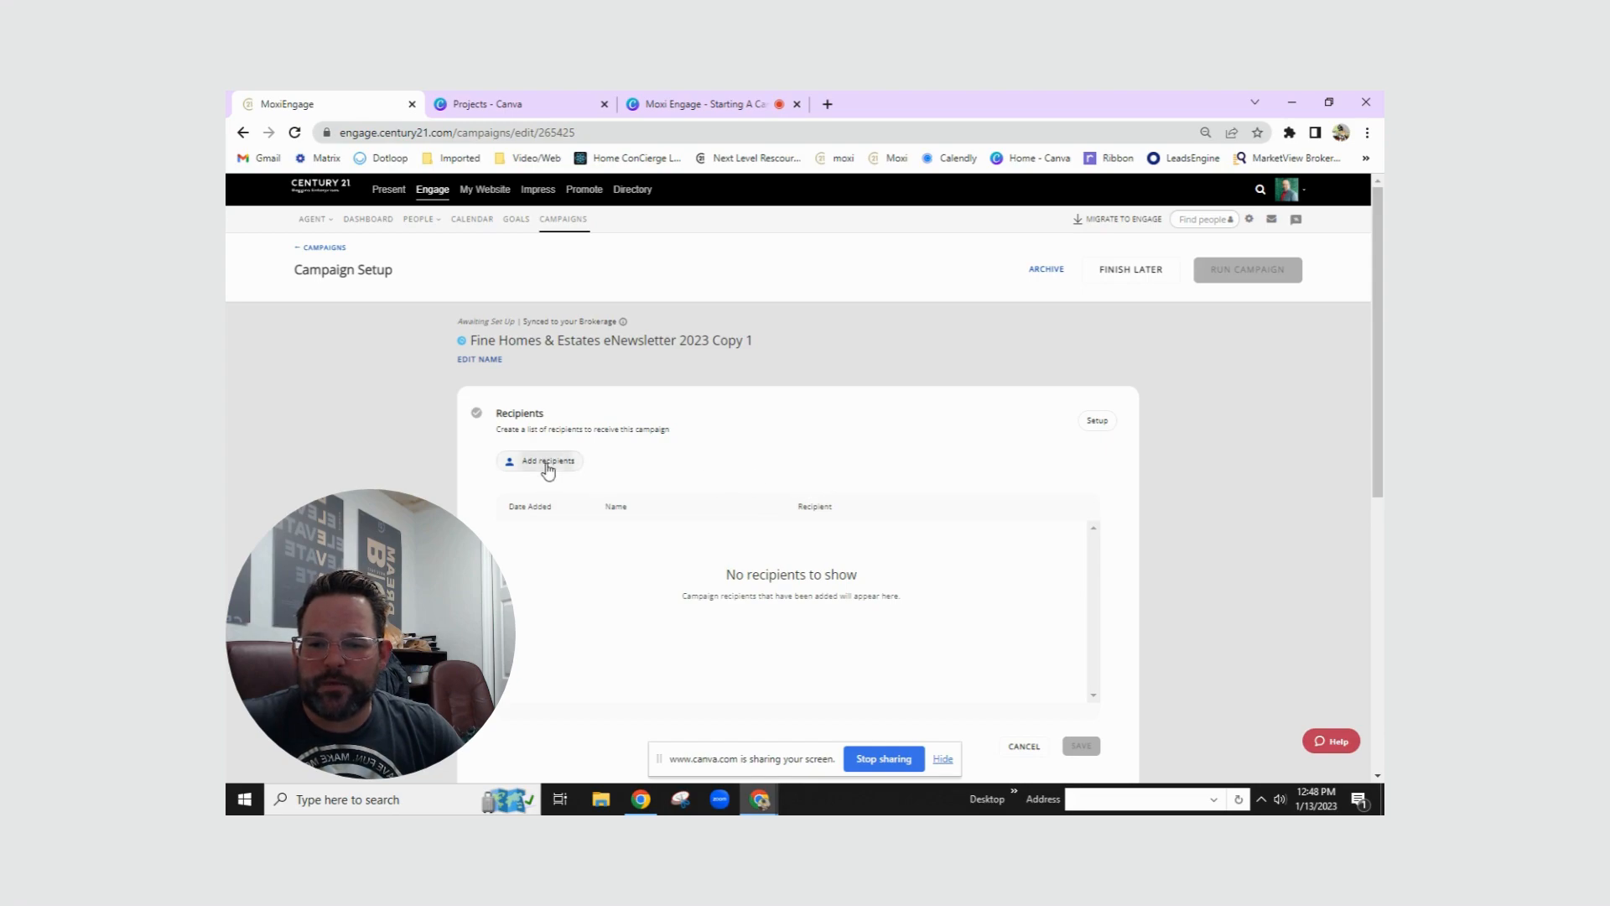
left_click(545, 461)
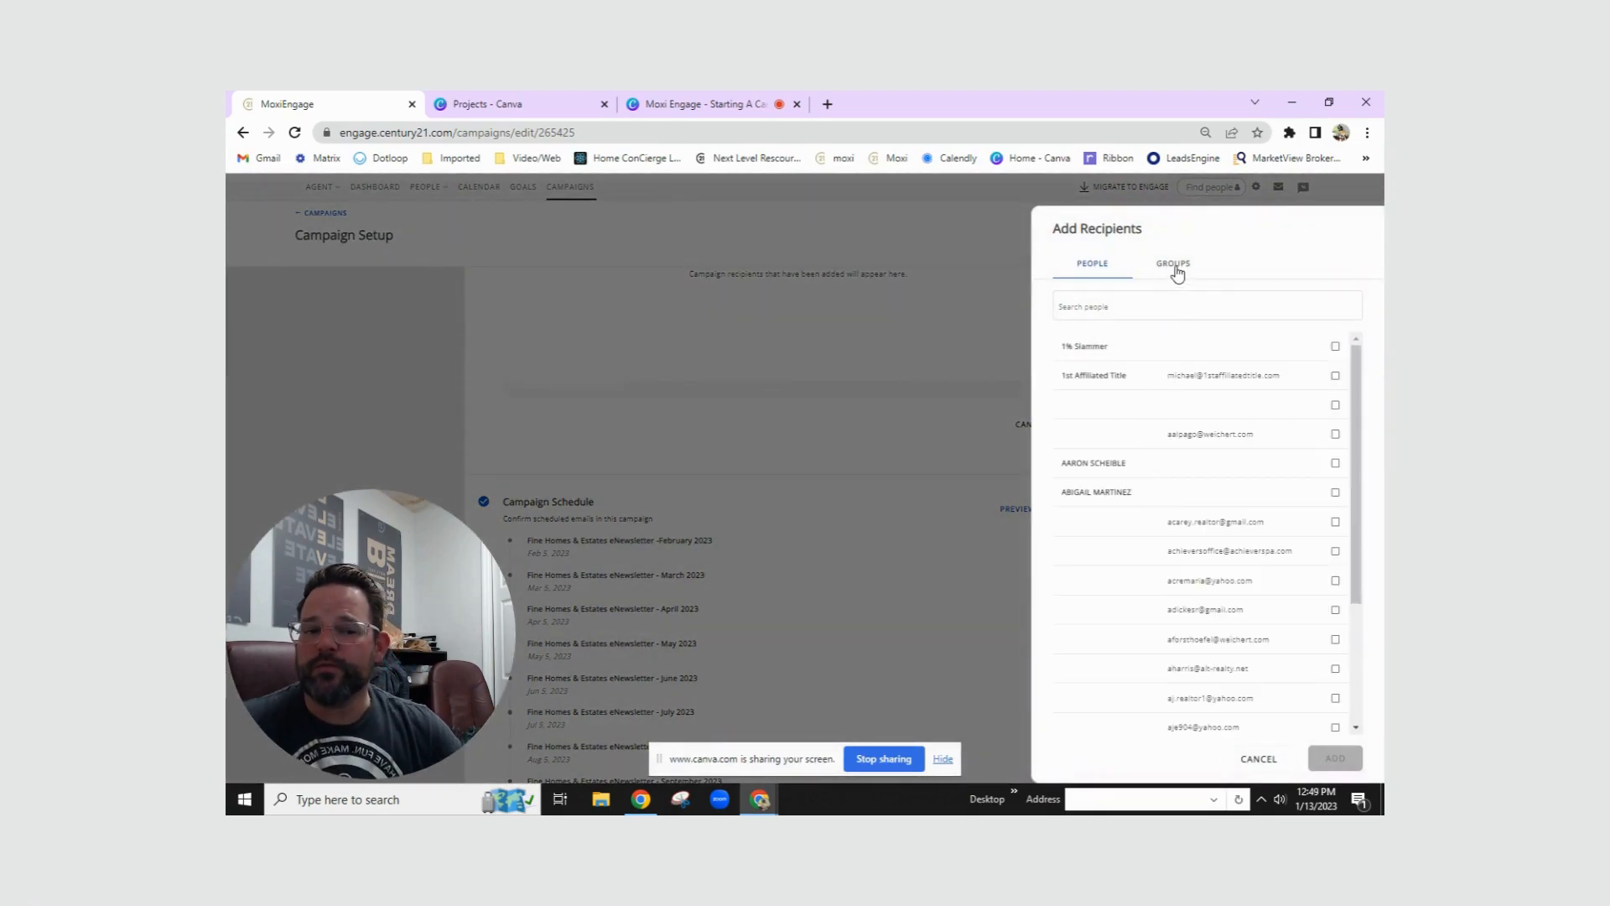
Add the C21 Managers group (11 people) as recipients and review the list.
left_click(1171, 262)
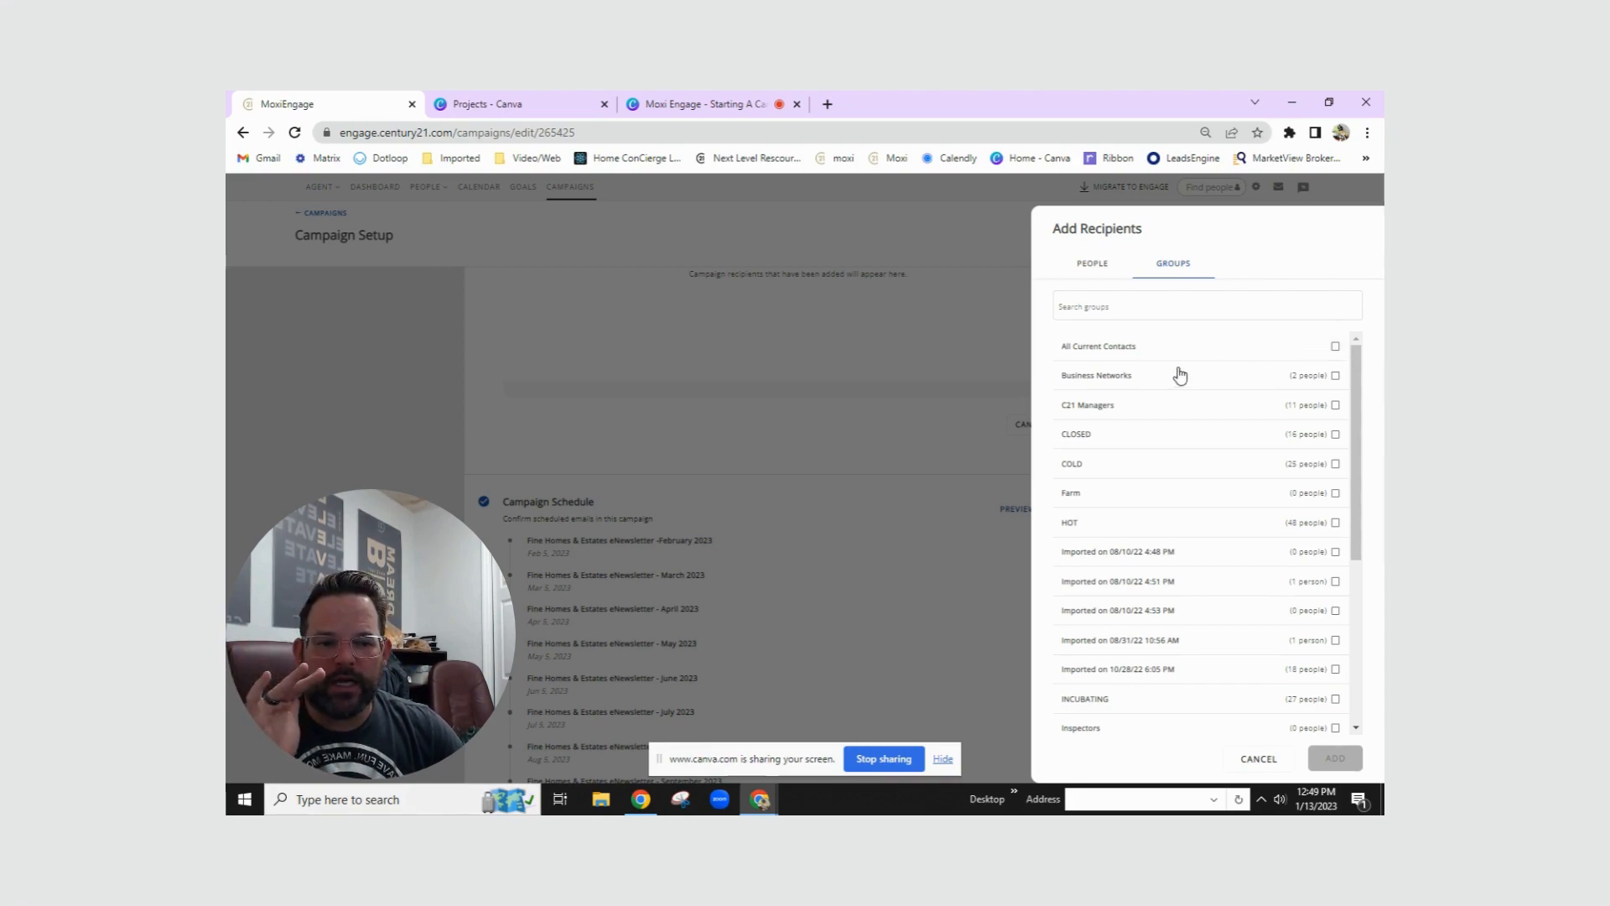
left_click(1336, 404)
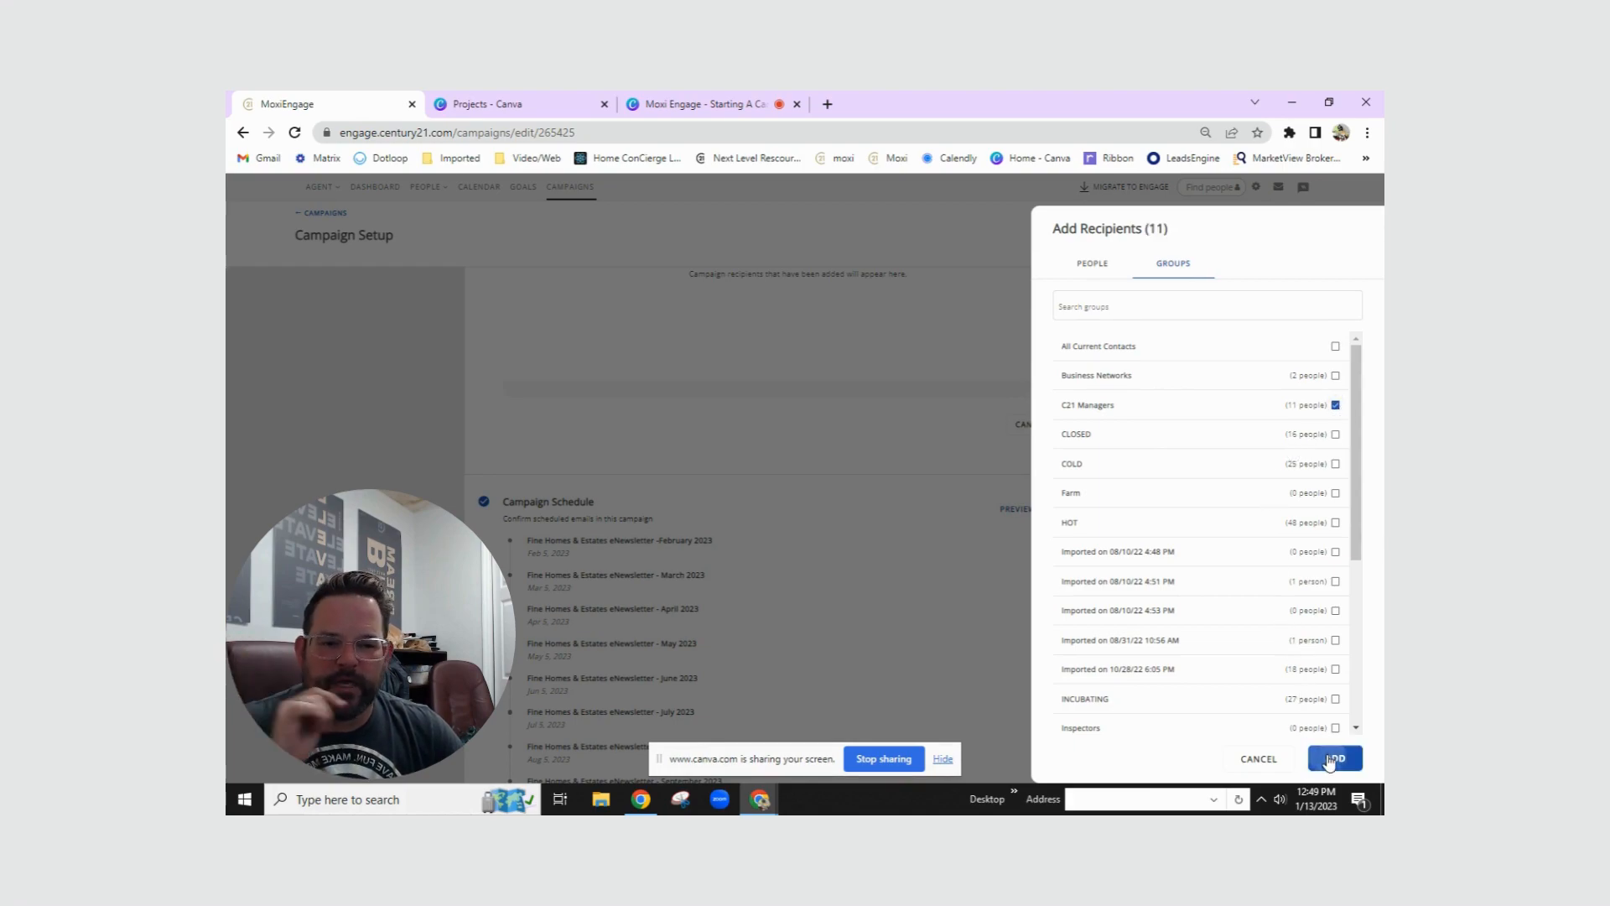
left_click(1335, 758)
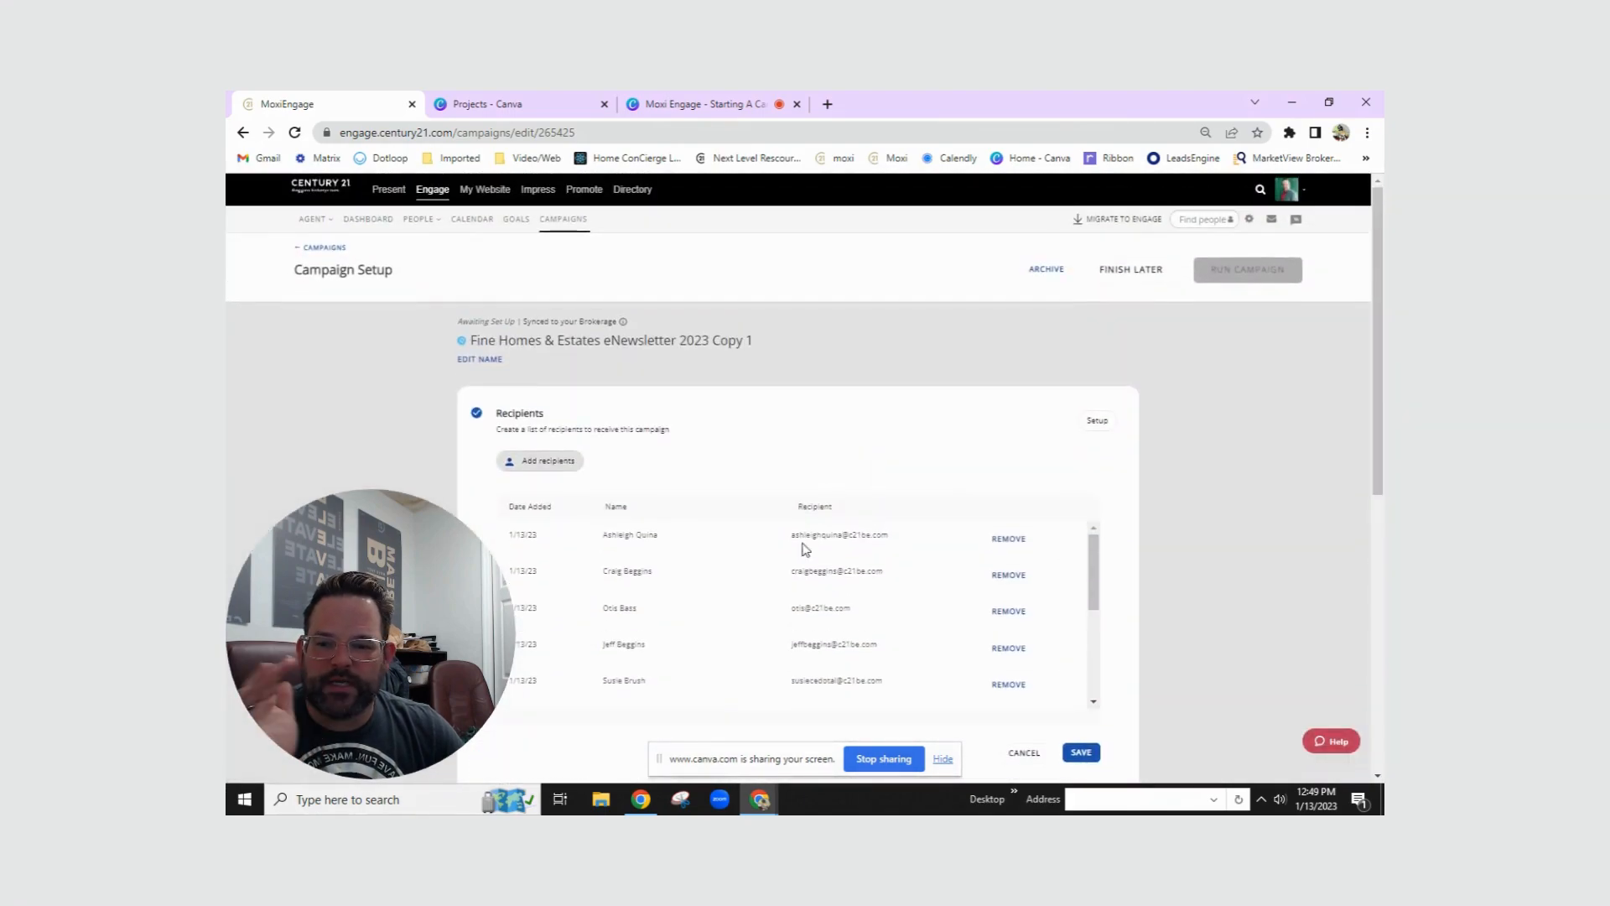
scroll("down", 3)
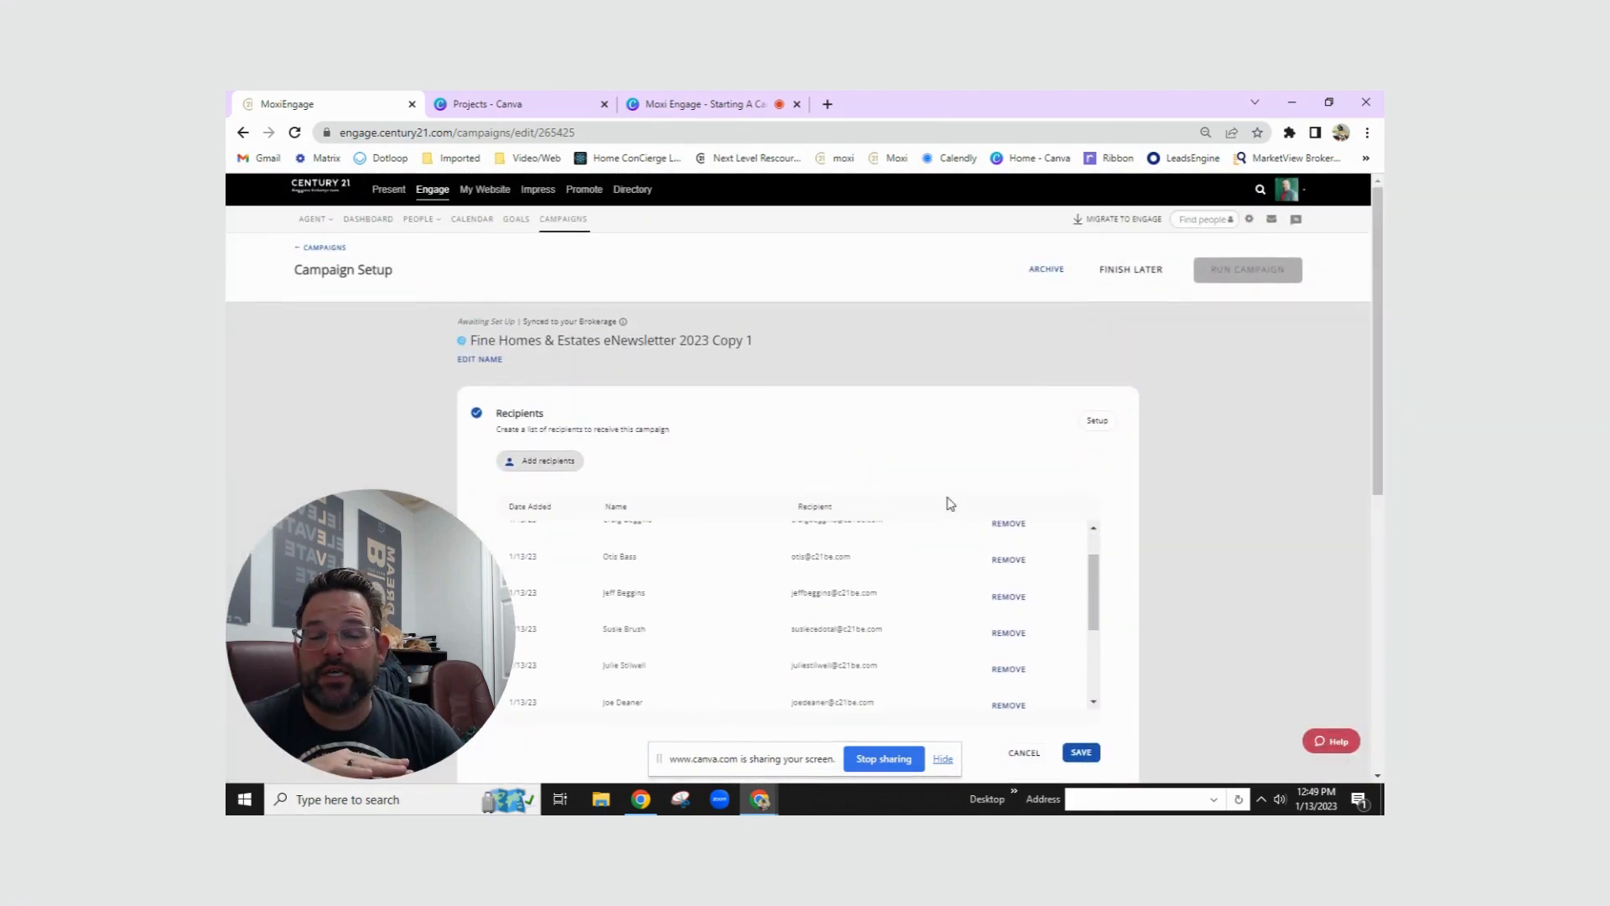
scroll("down", 3)
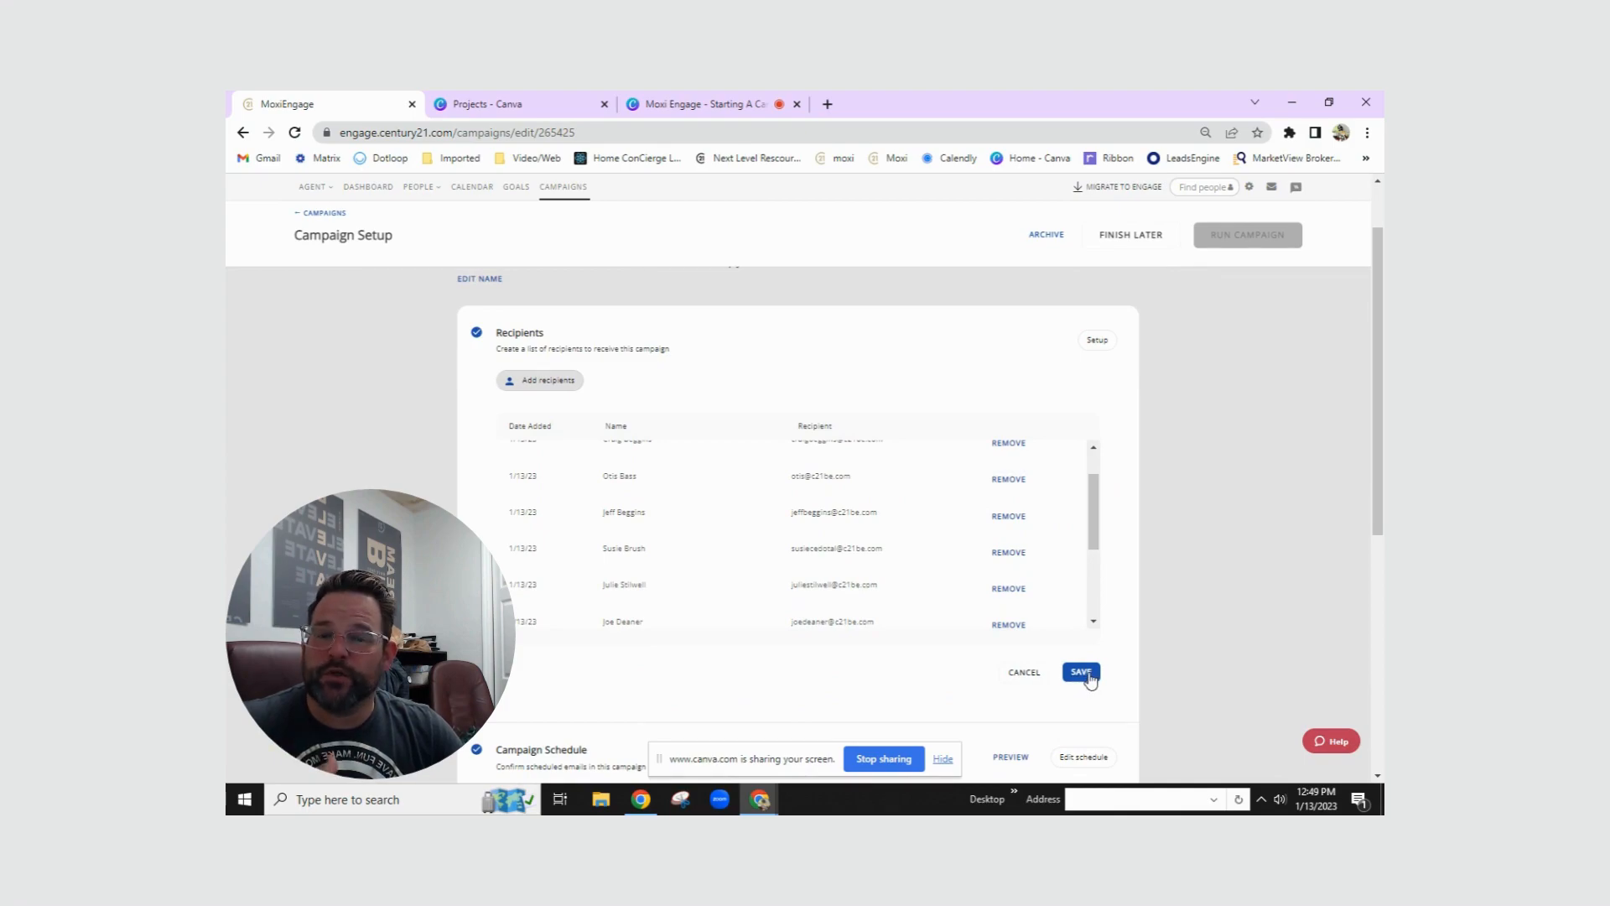
Save the recipients and review the monthly eNewsletter email schedule from February 2023.
left_click(1078, 673)
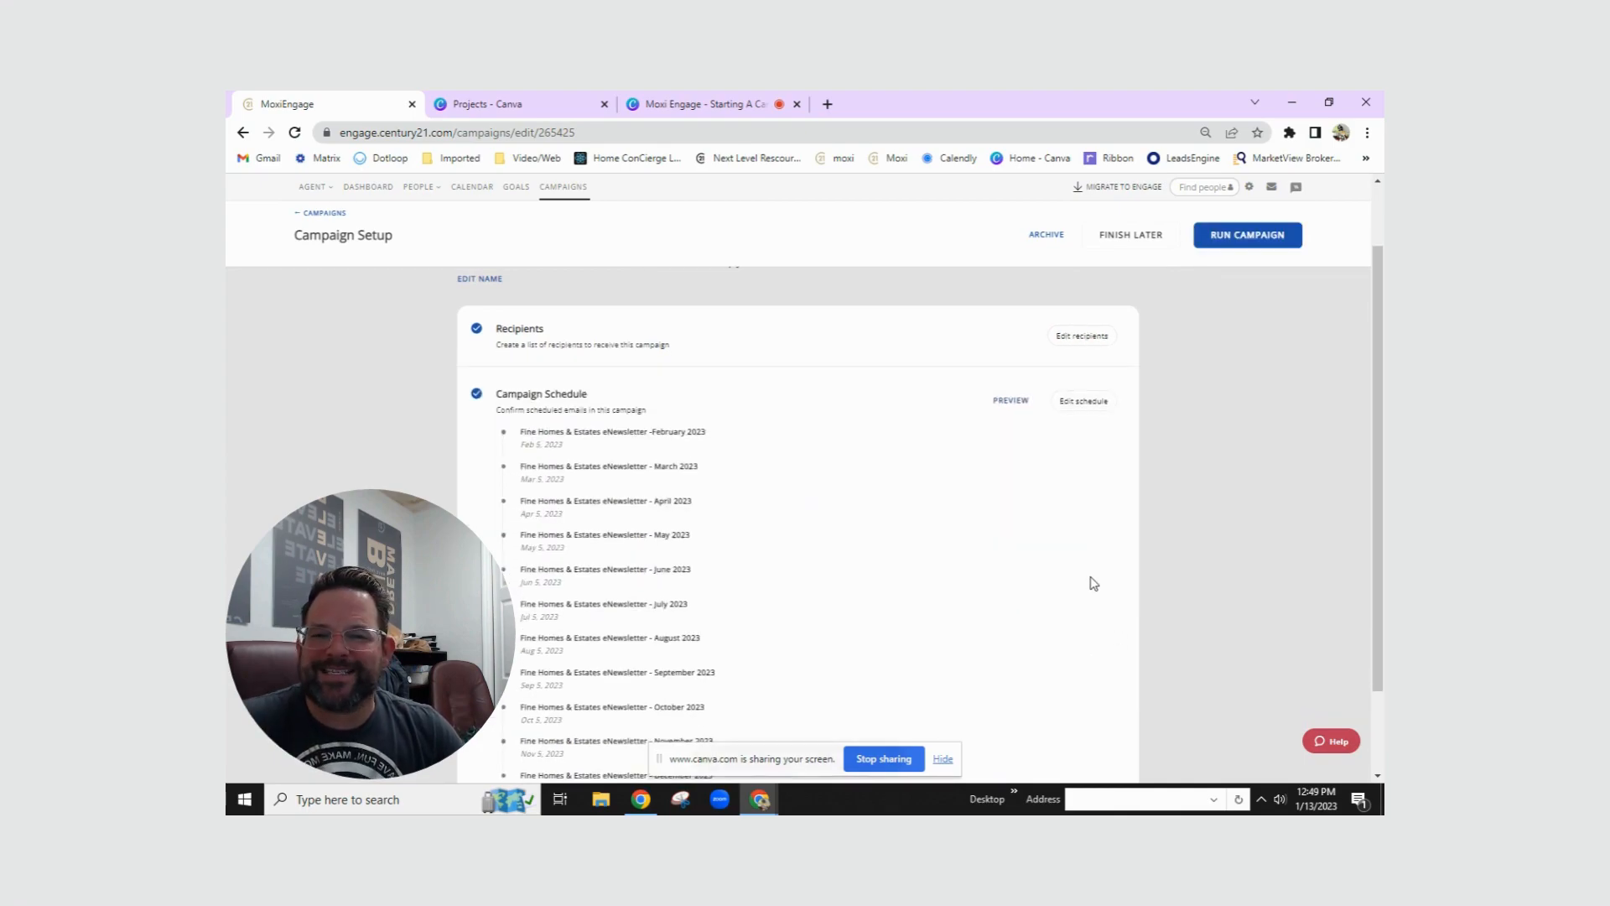
scroll("down", 3)
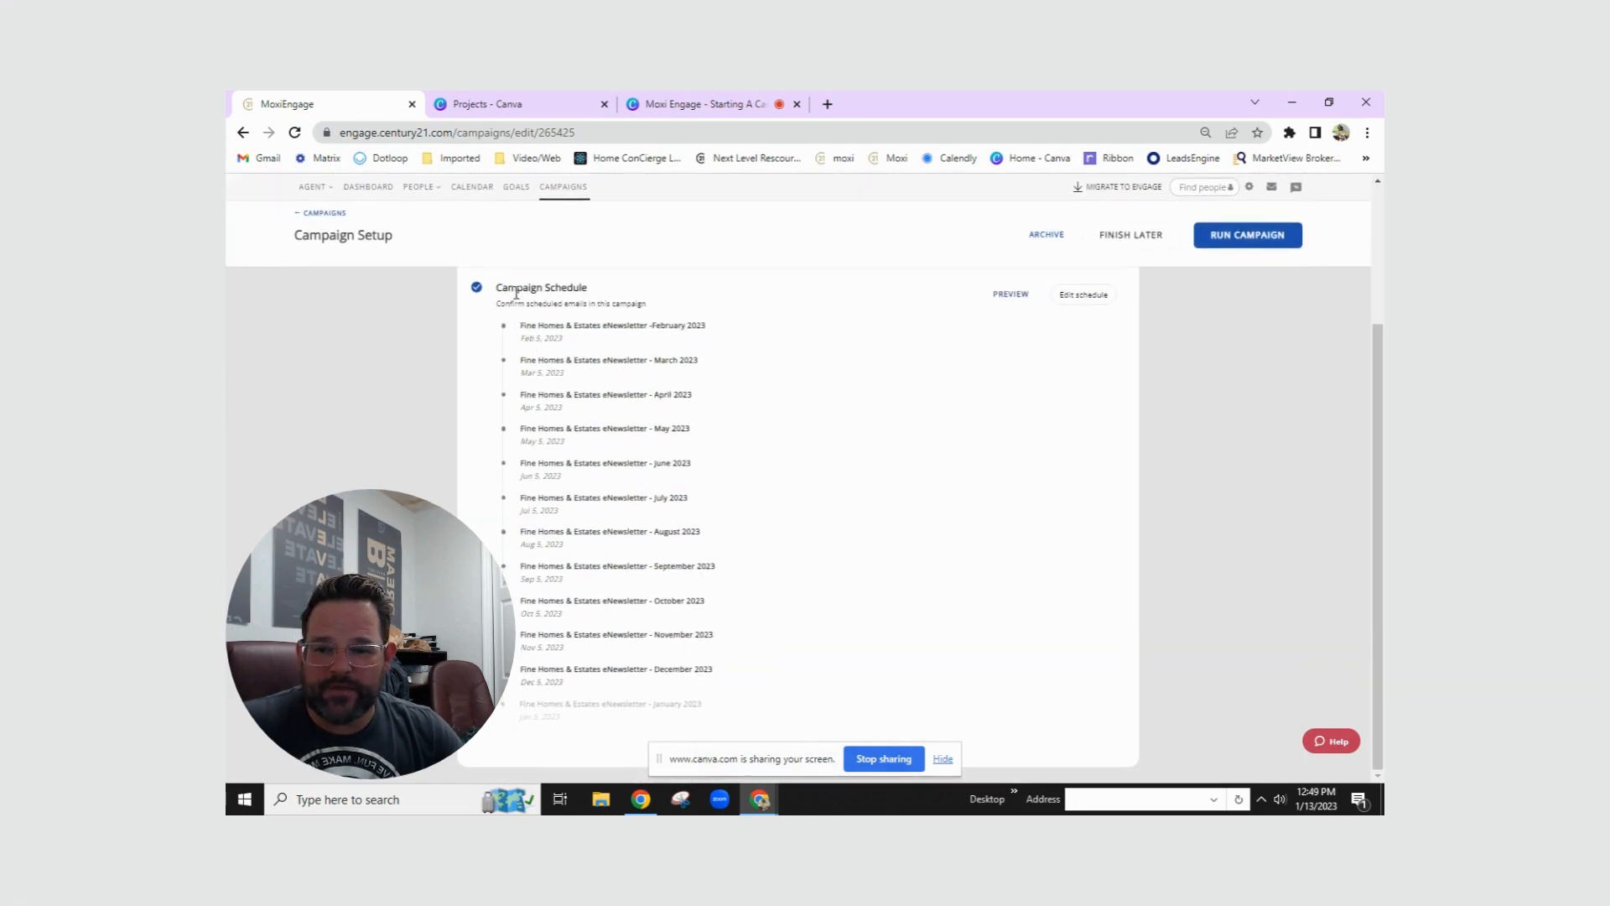
double_click(541, 287)
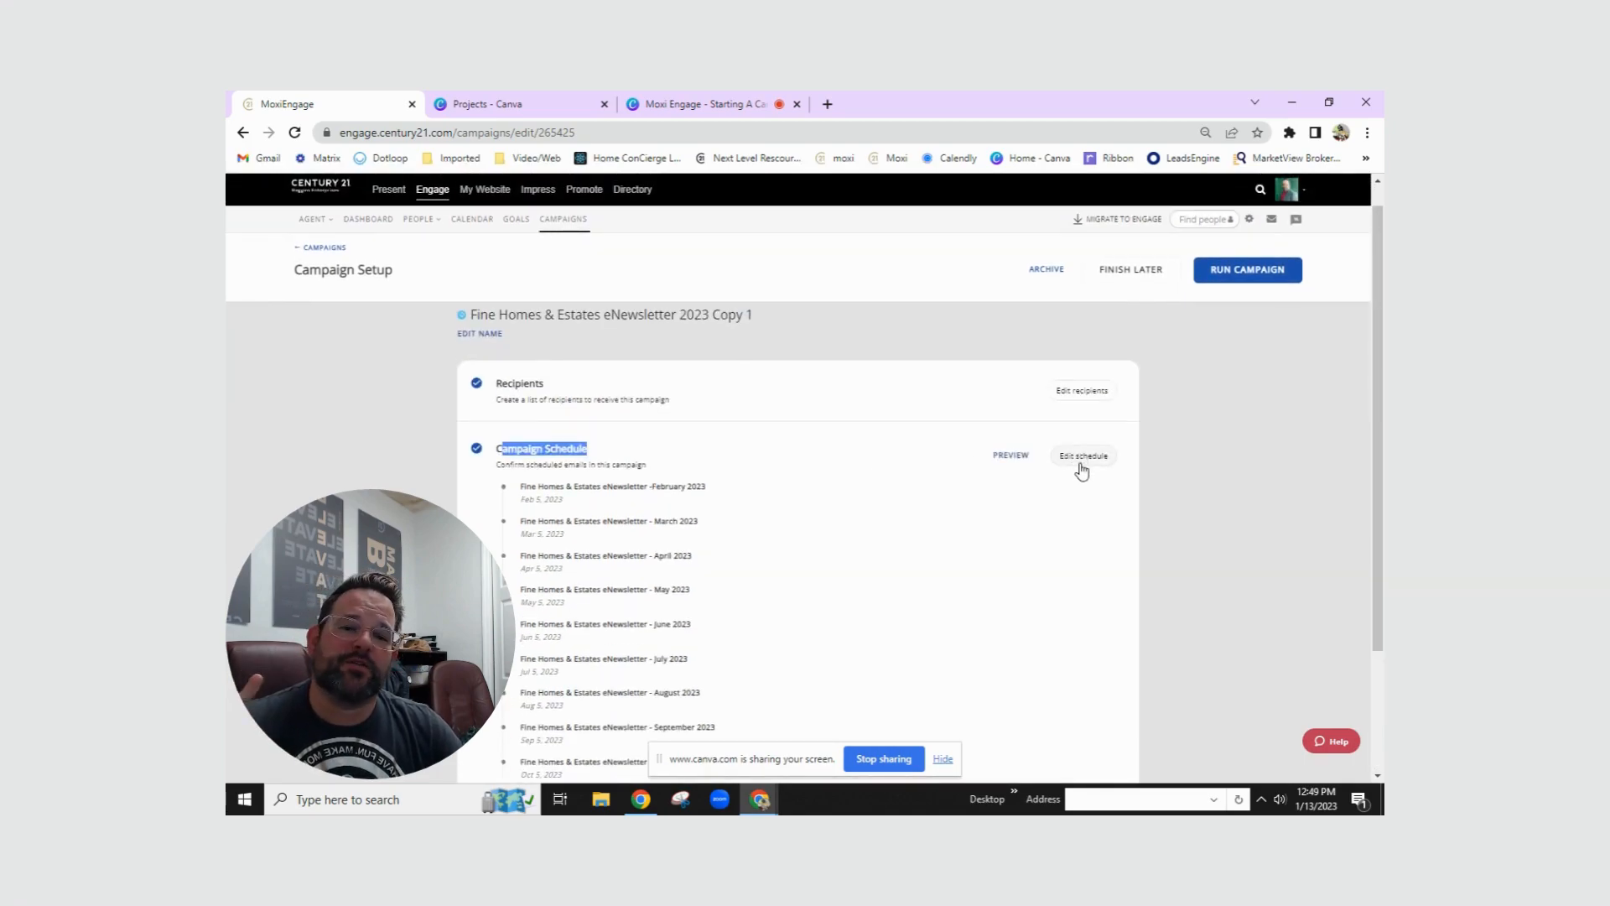
mouse_move(503, 537)
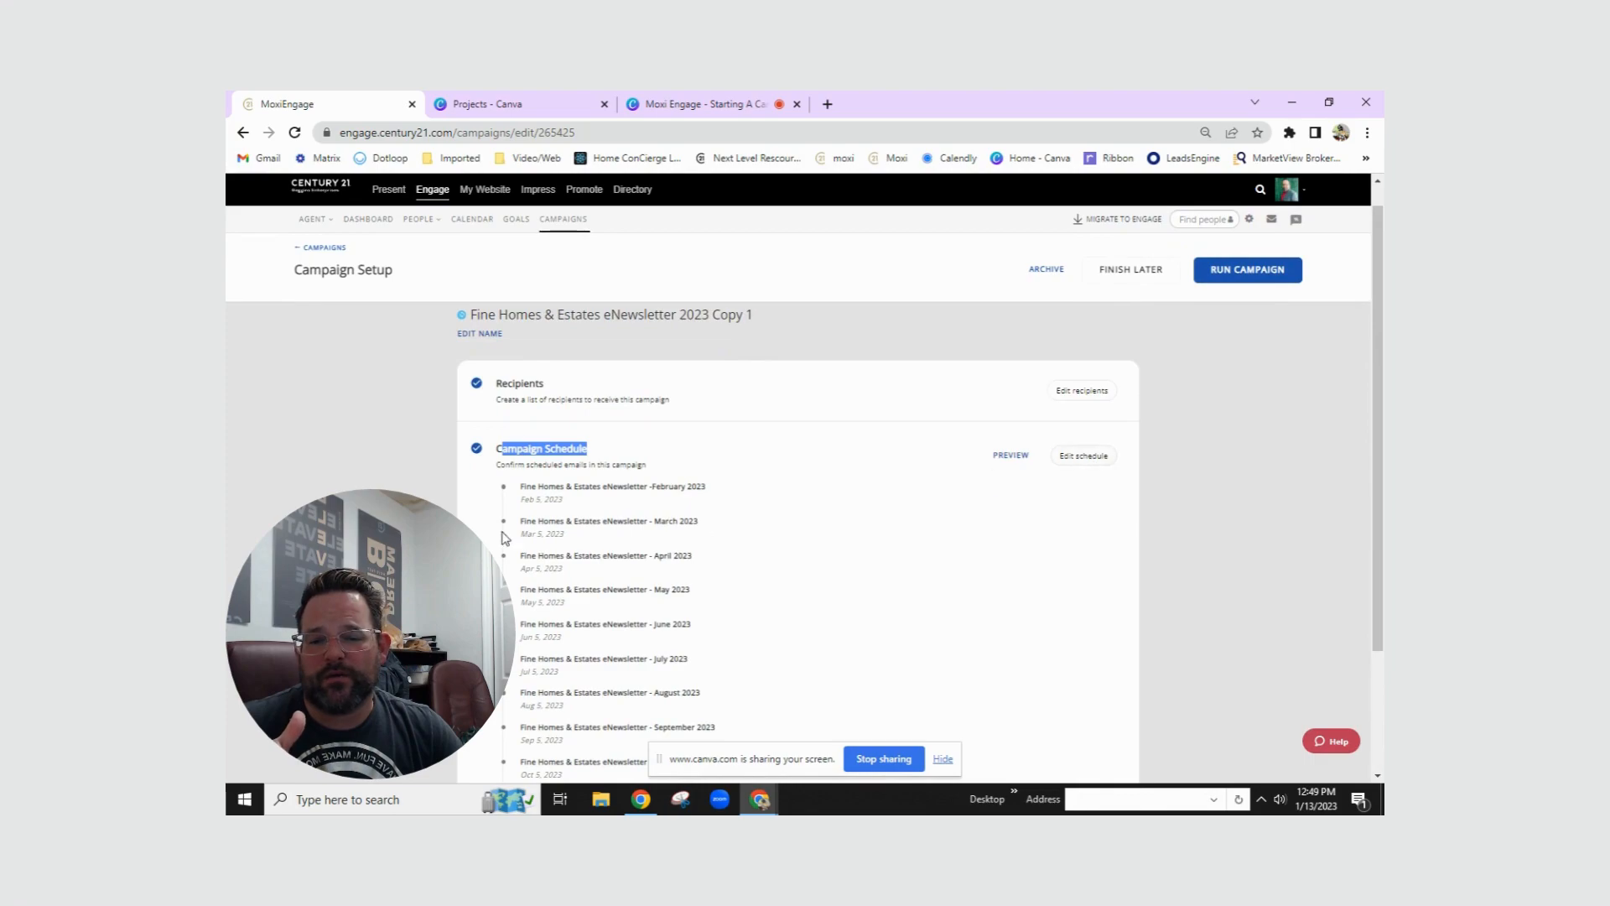
mouse_move(703, 517)
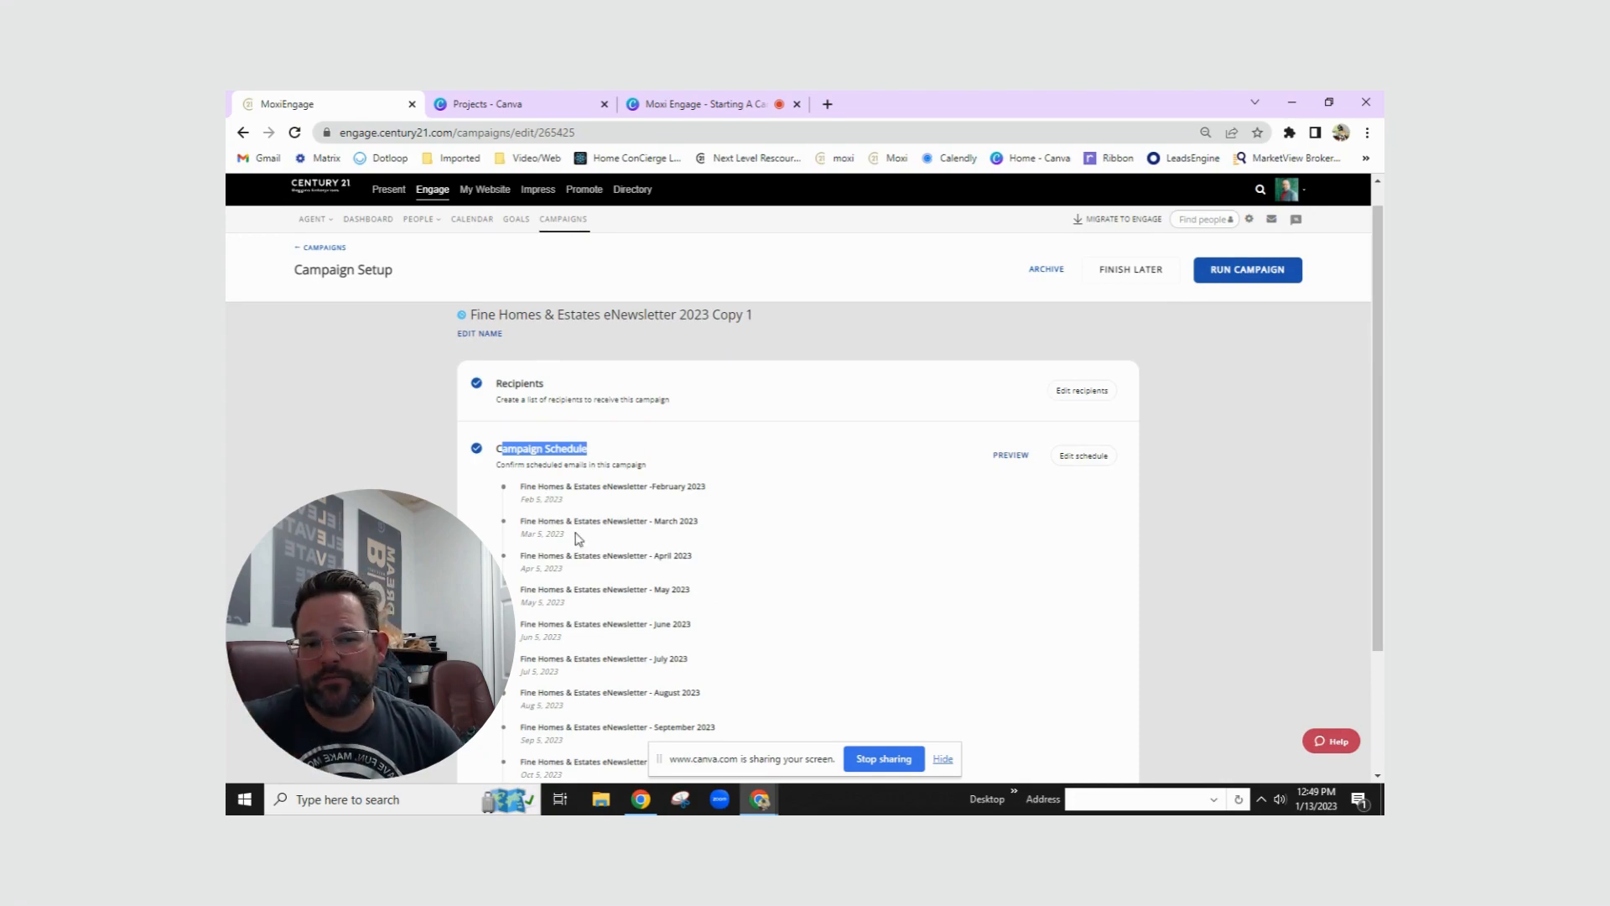
mouse_move(893, 507)
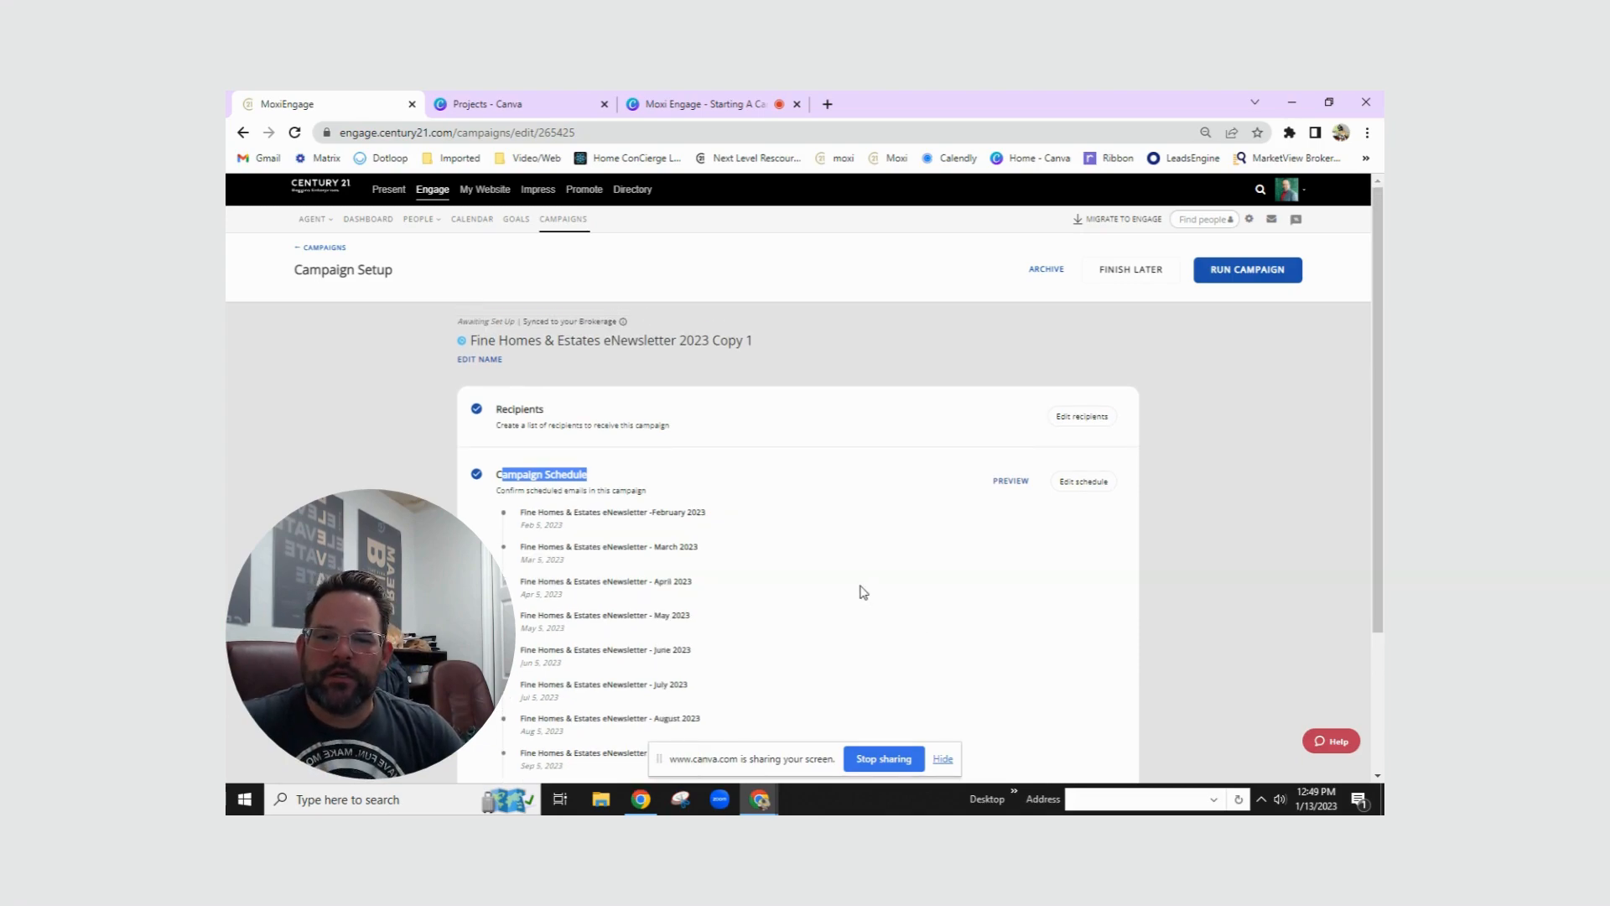
mouse_move(1209, 270)
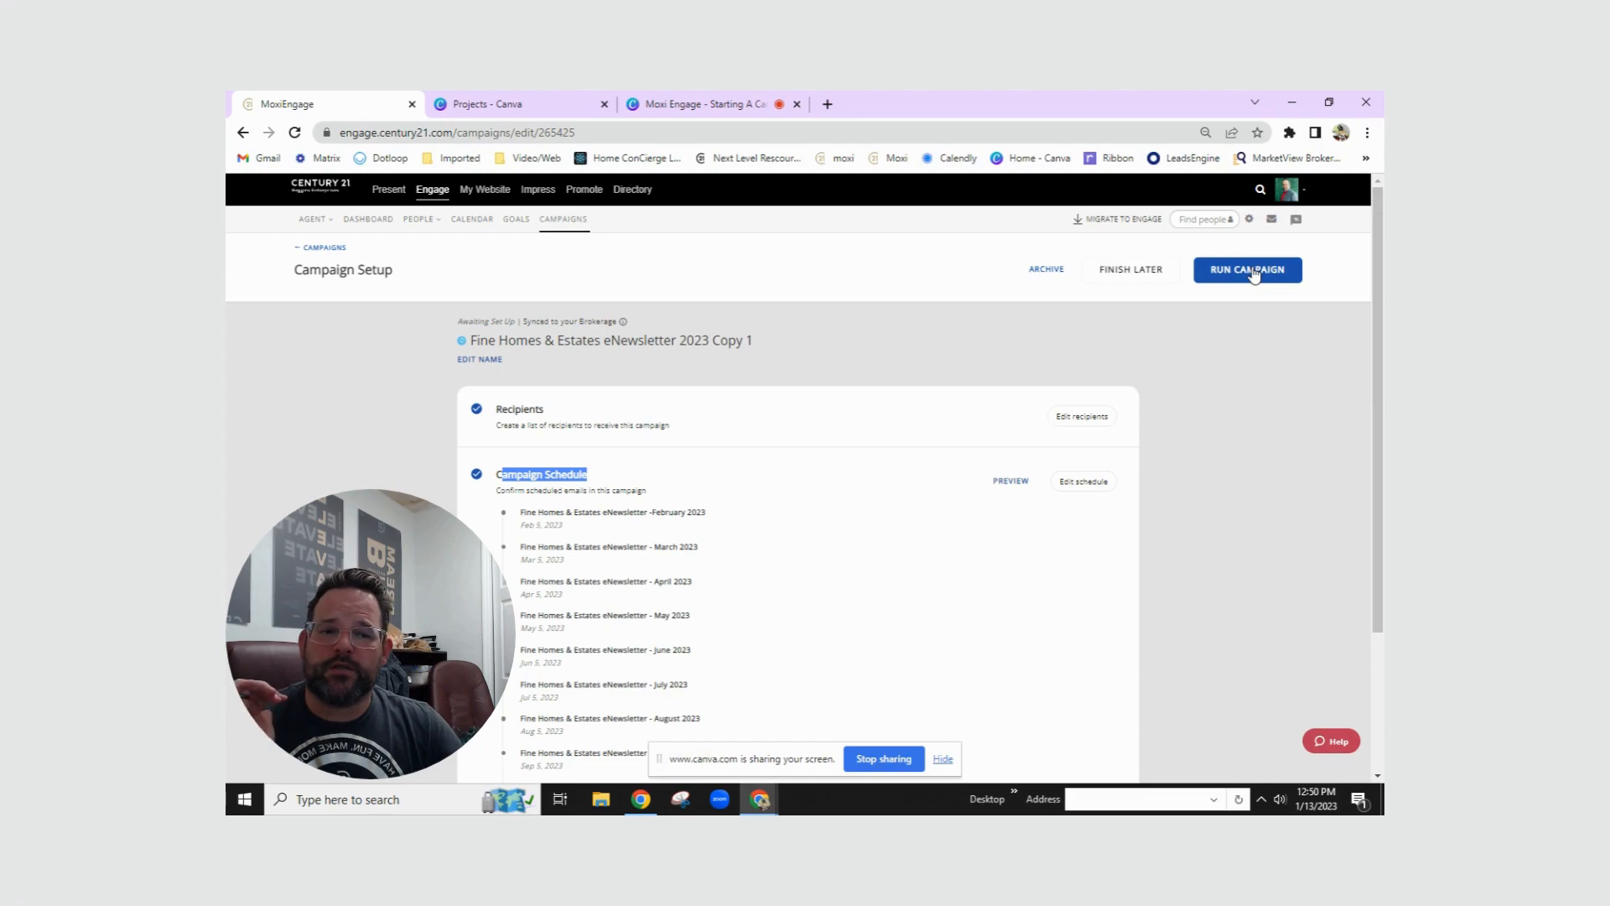
Run the Copy 1 newsletter campaign and confirm the launch.
left_click(1247, 269)
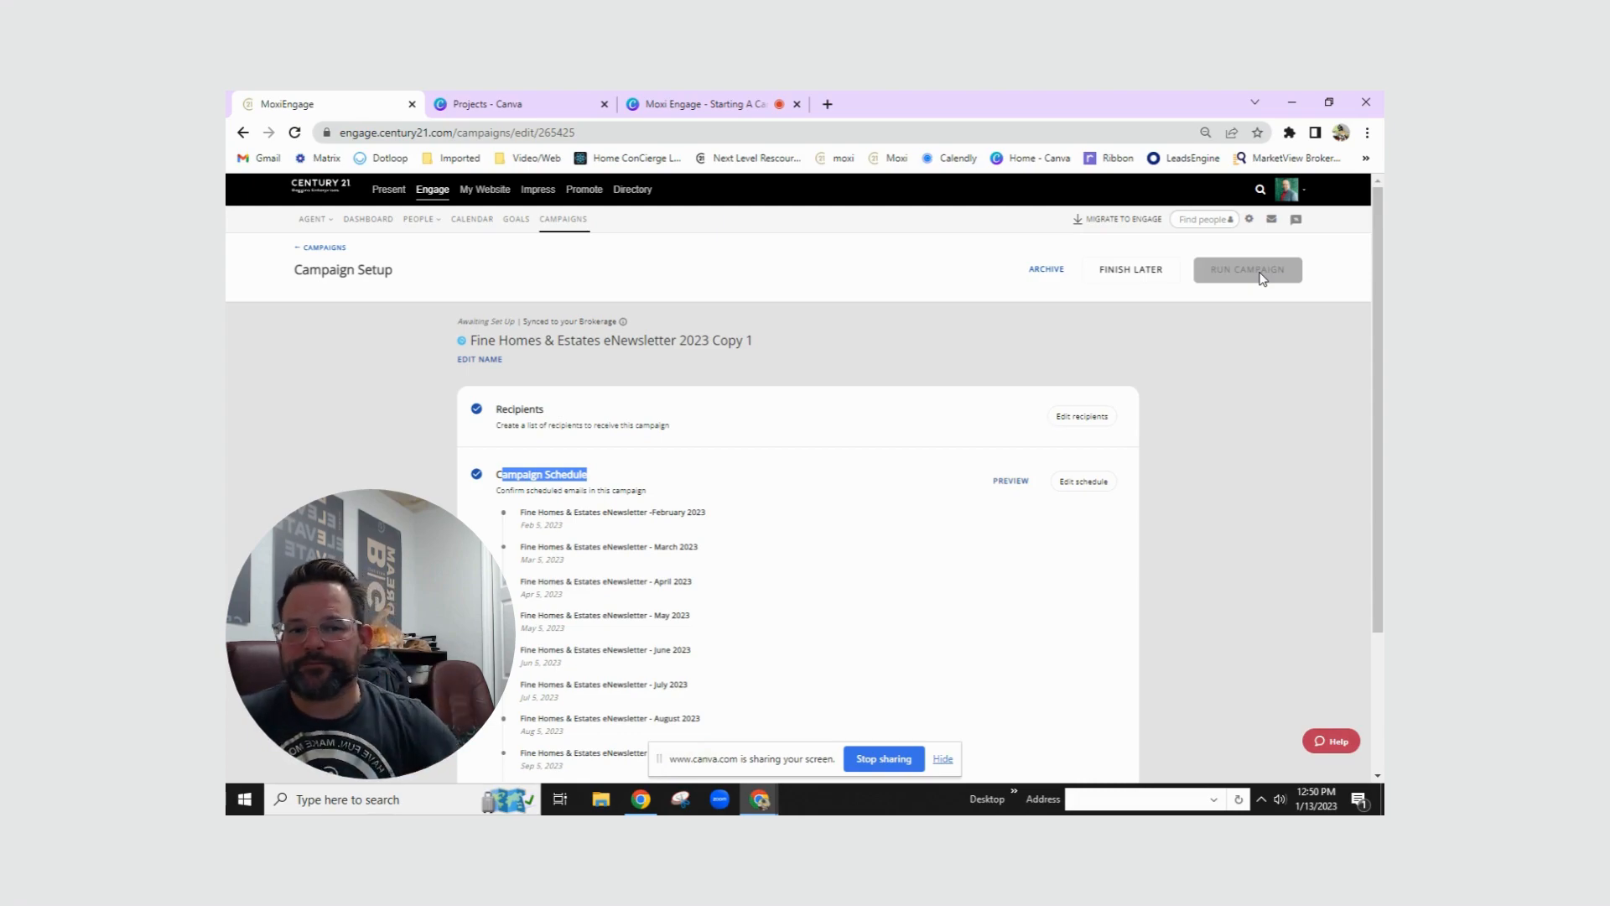
left_click(322, 248)
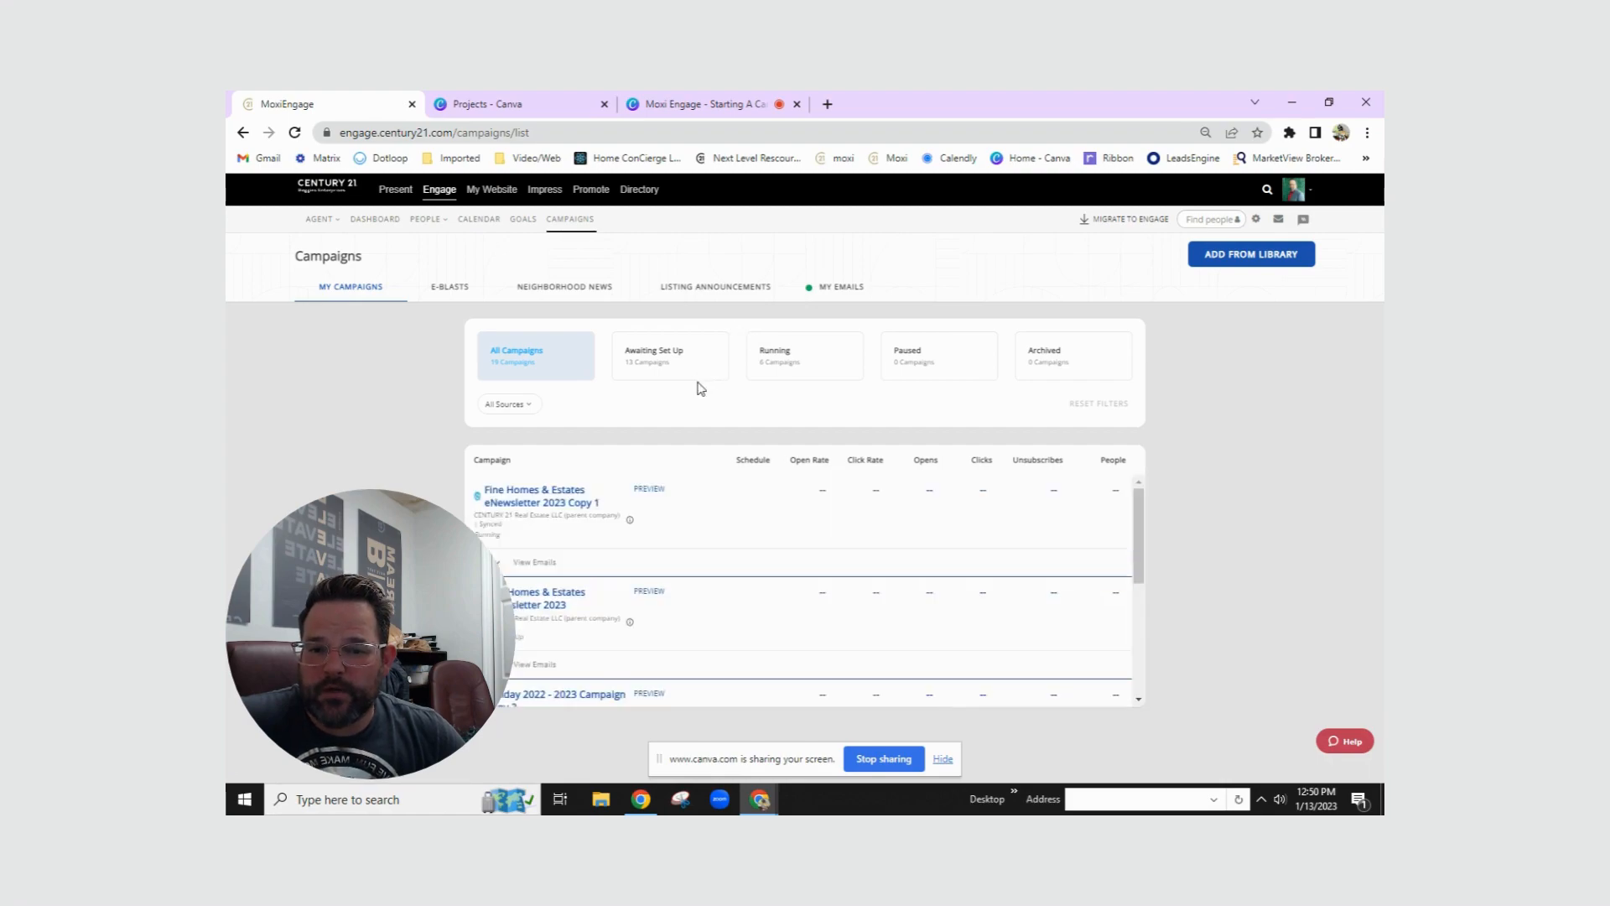
mouse_move(760, 362)
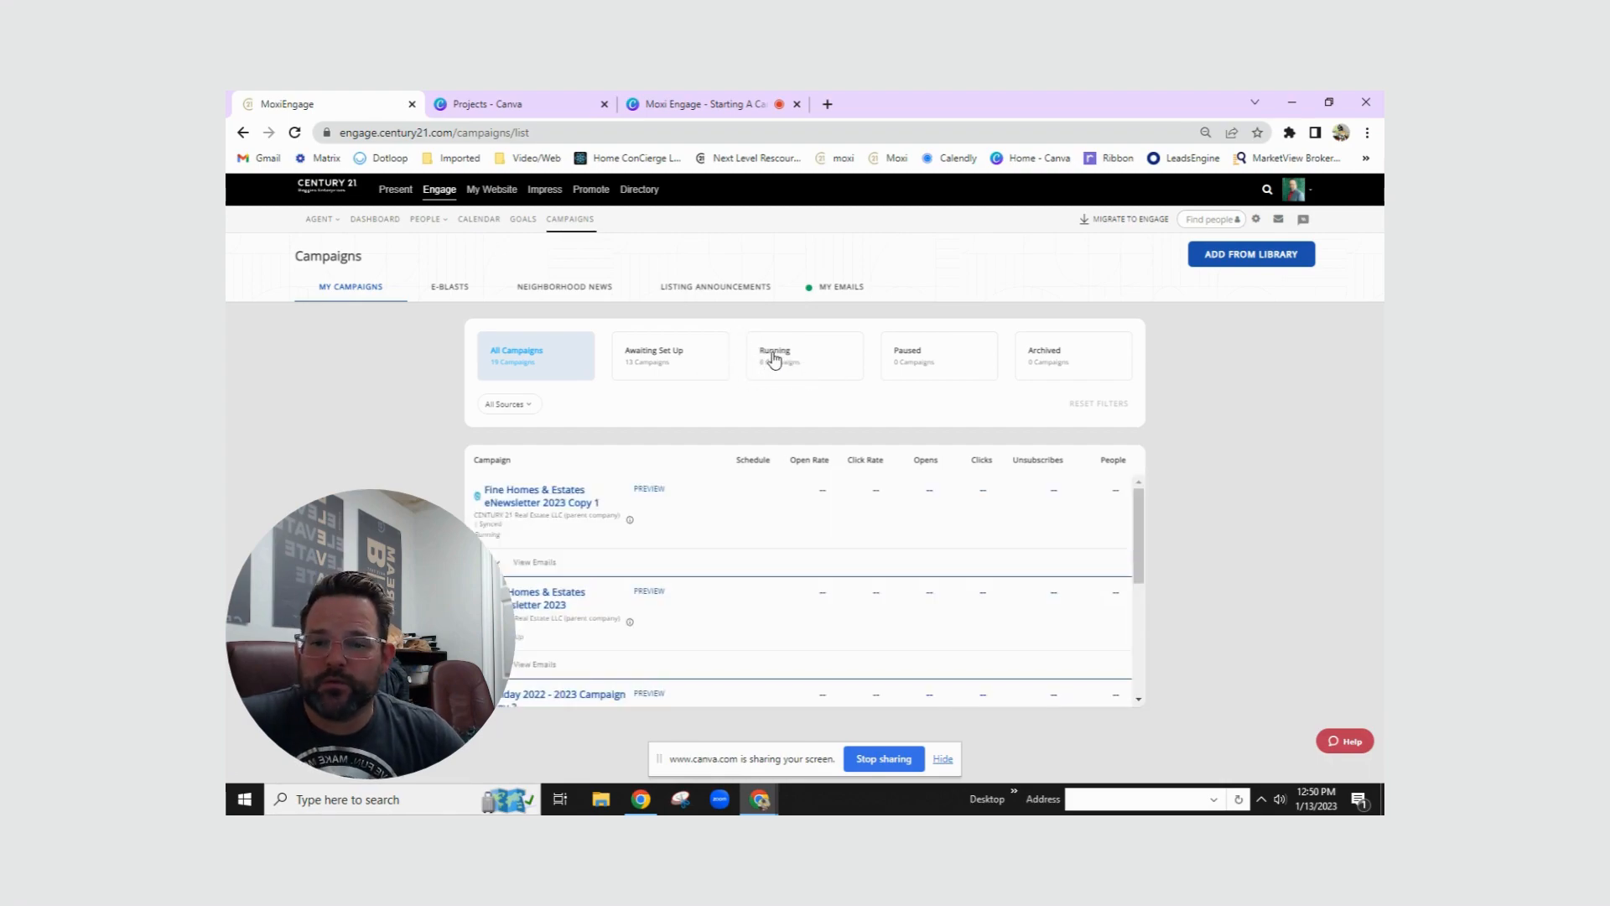
Filter the campaigns list to Running to see Copy 1 with 11 people.
left_click(804, 356)
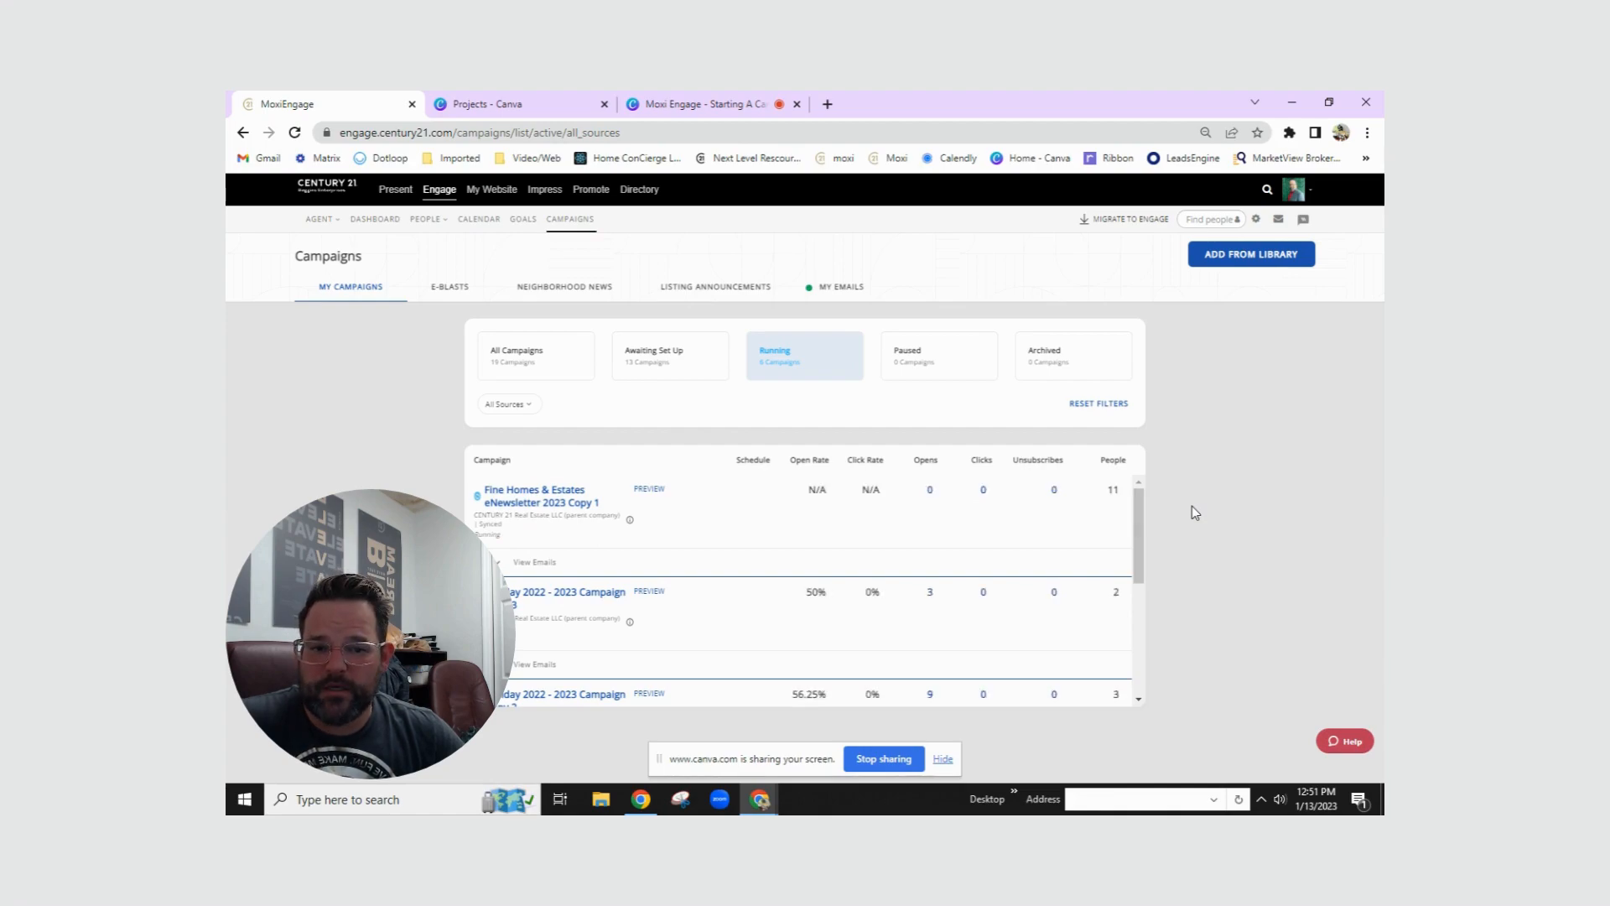
mouse_move(943, 509)
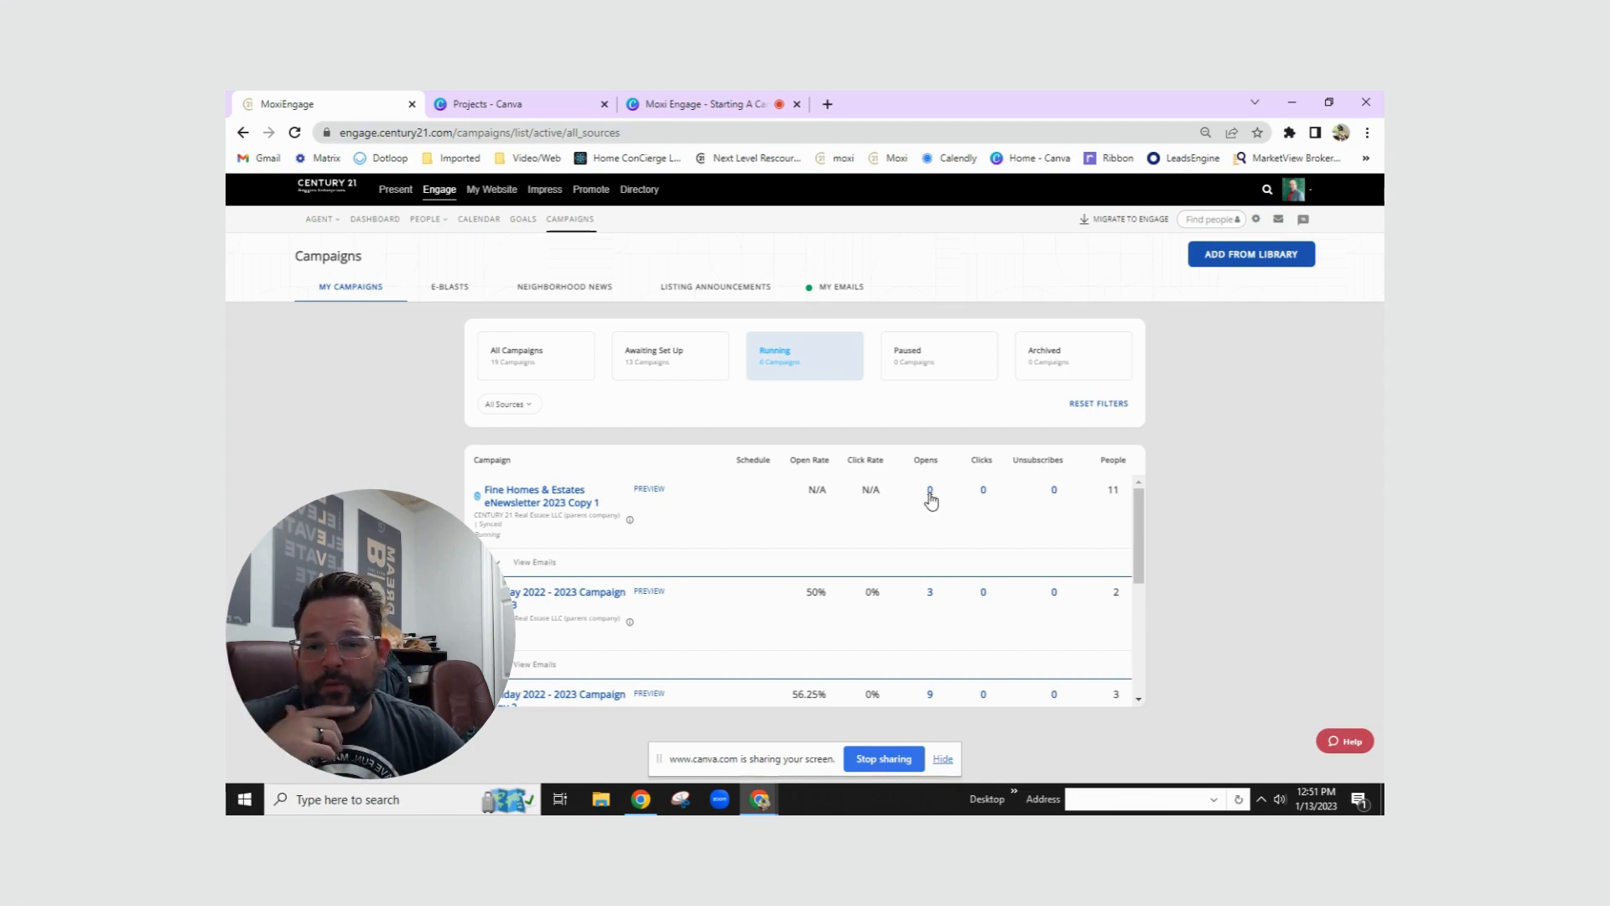
mouse_move(700, 483)
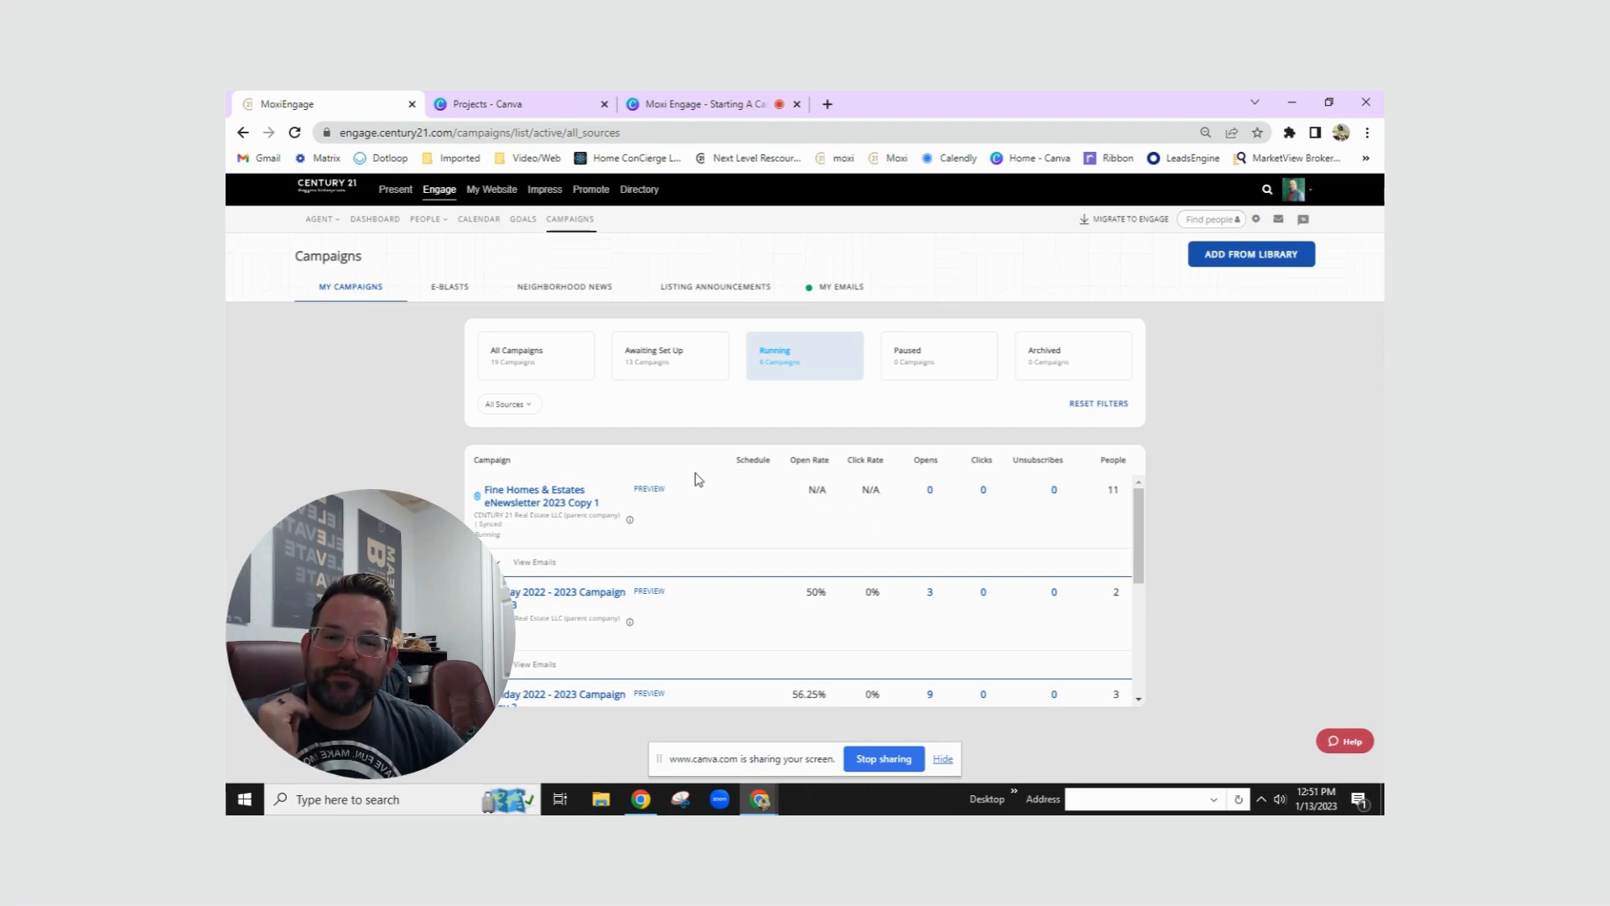
mouse_move(893, 462)
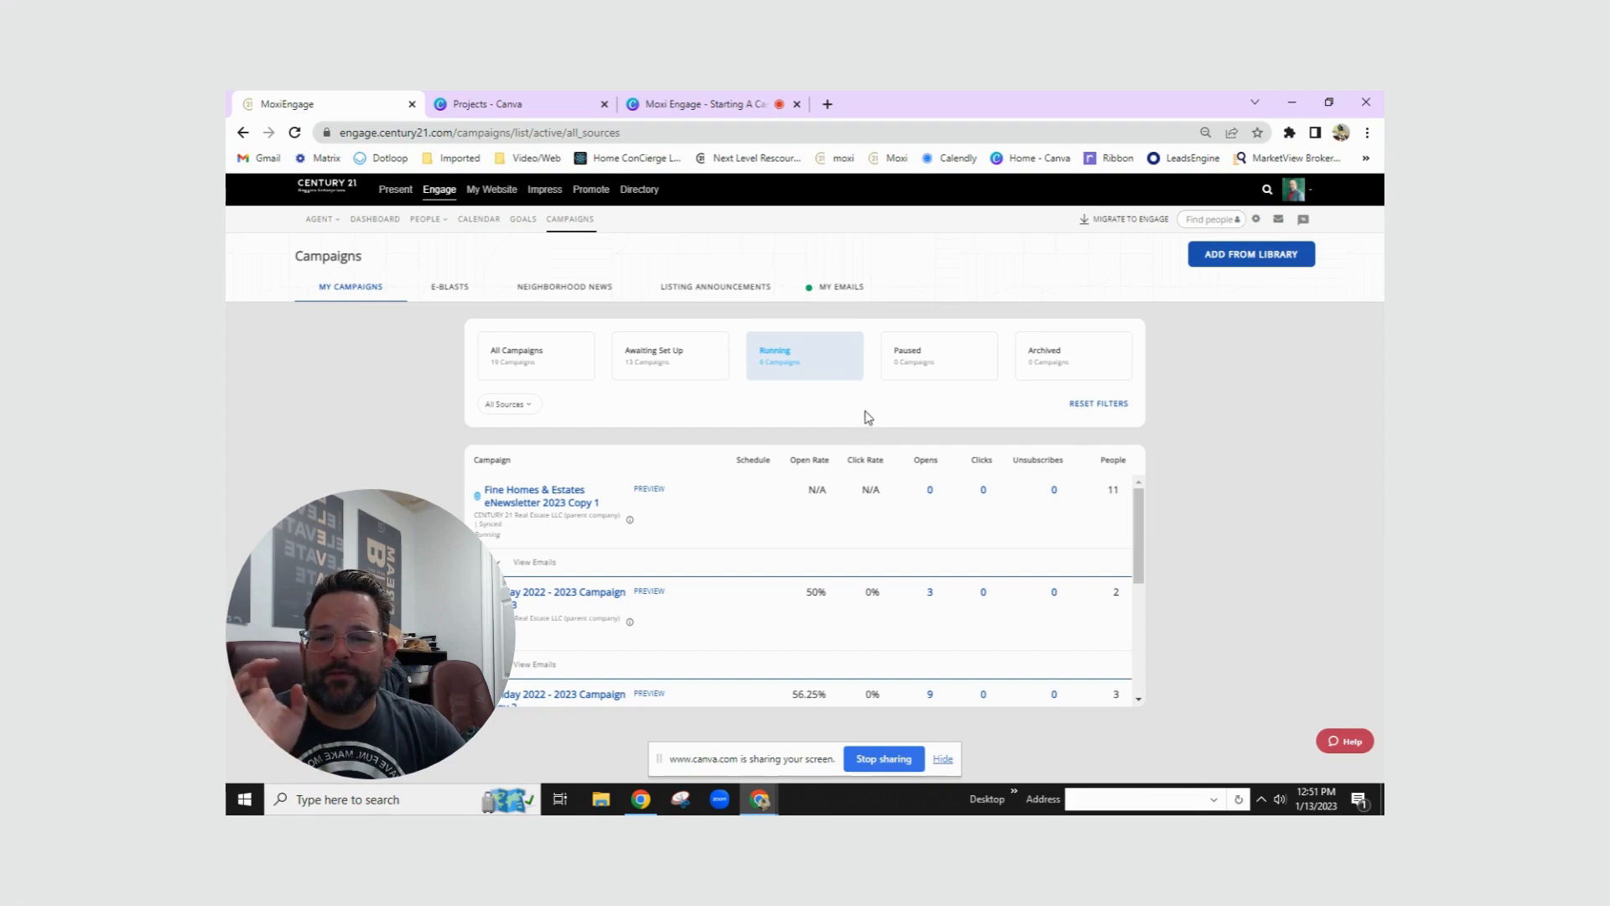
mouse_move(860, 415)
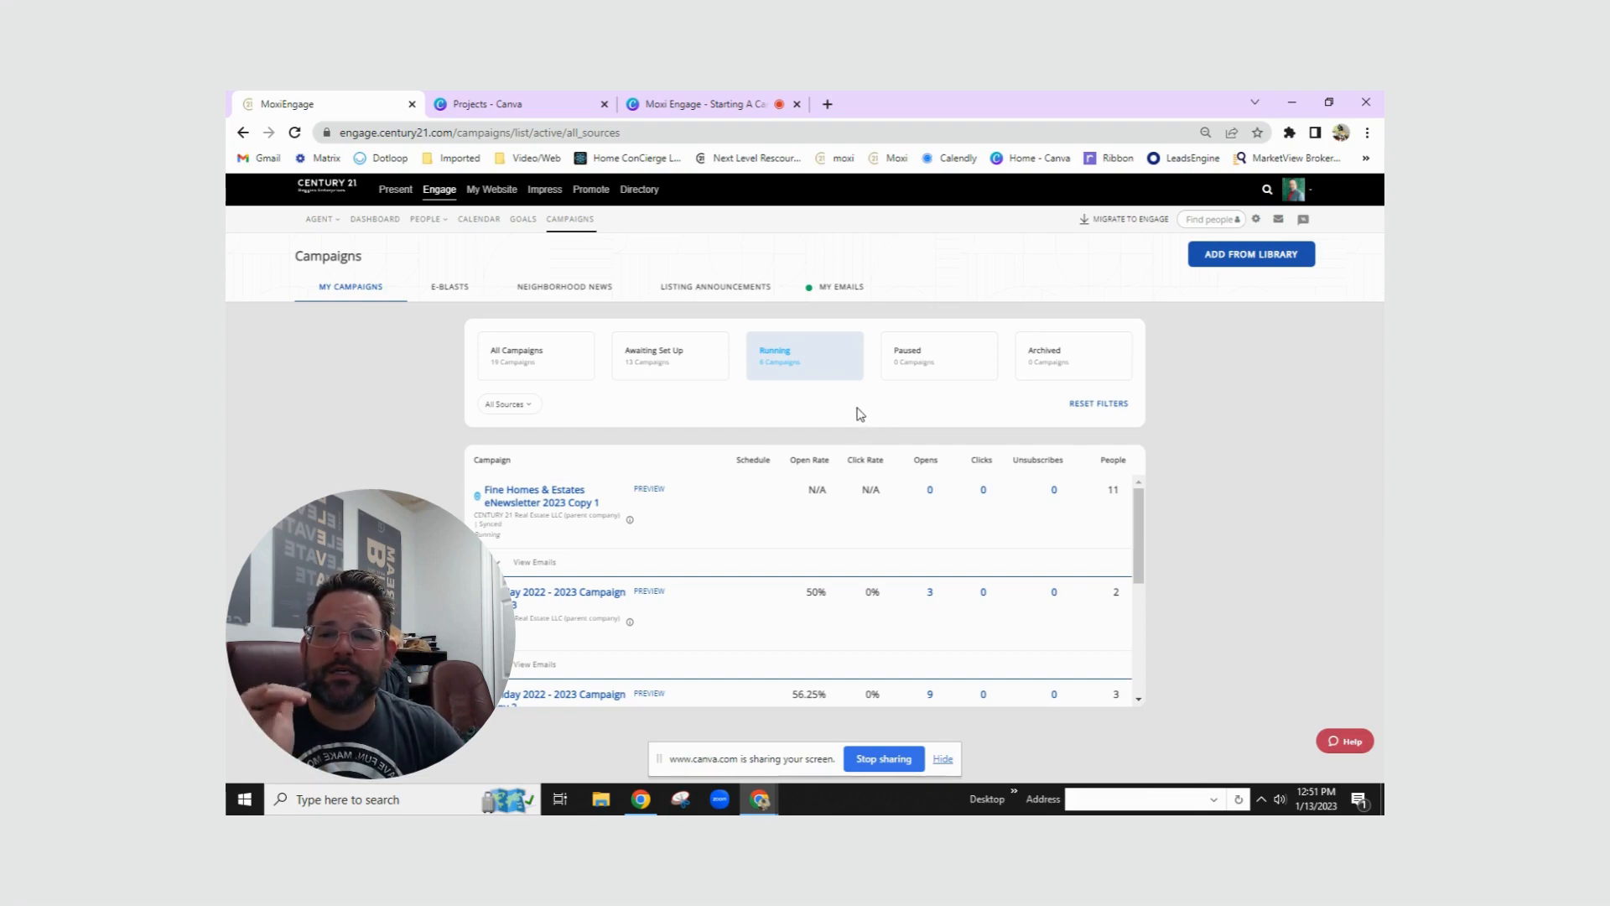
mouse_move(857, 430)
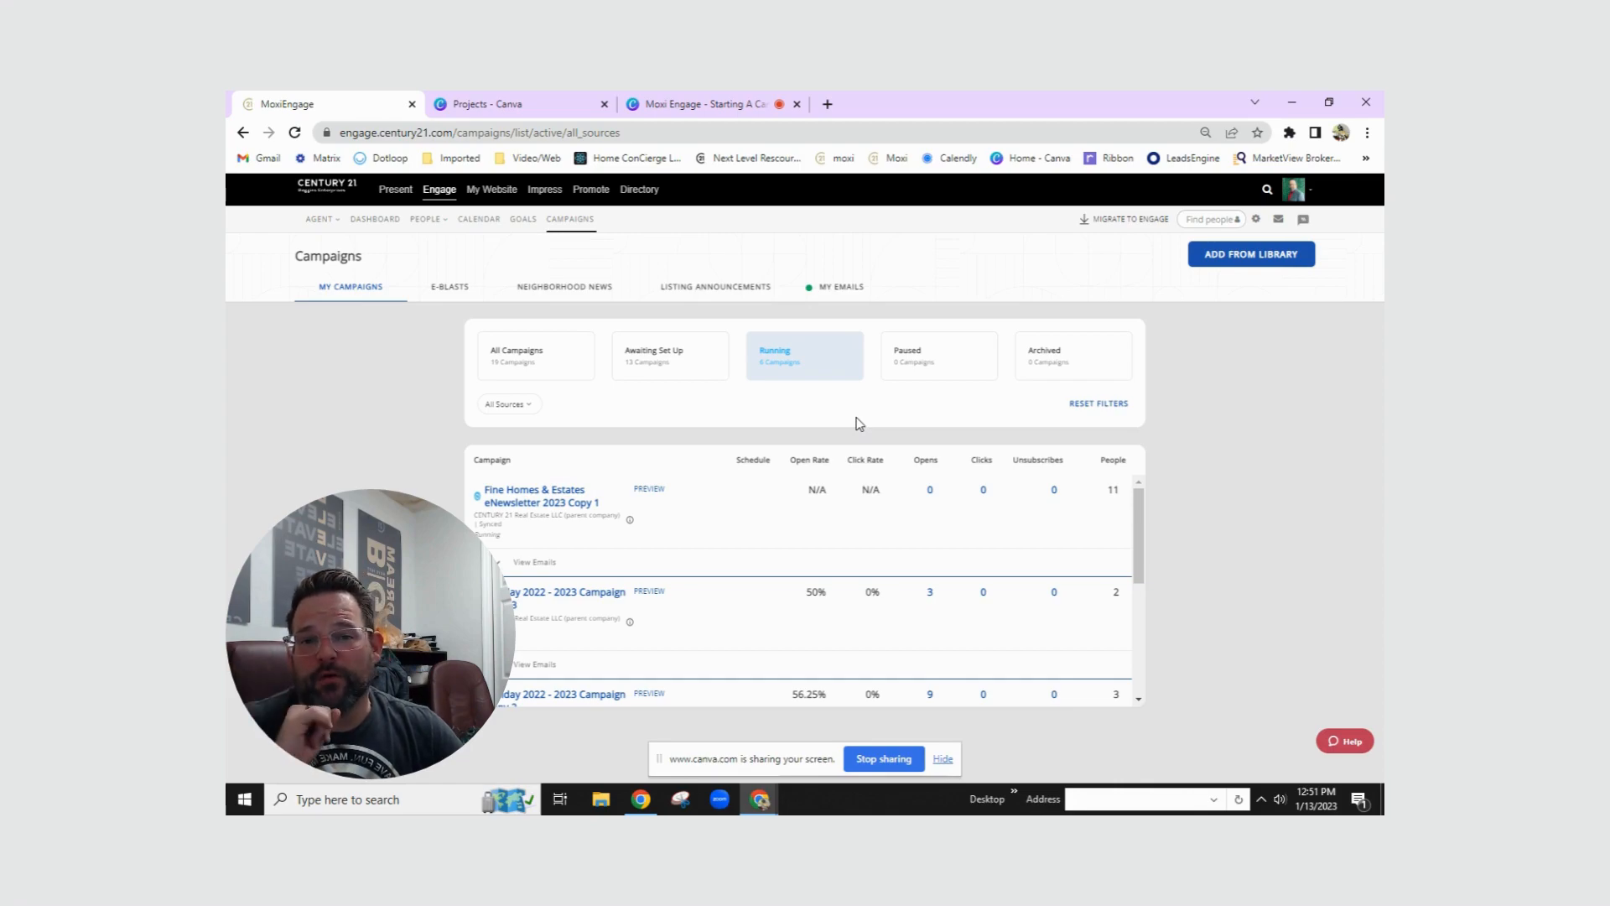
mouse_move(852, 417)
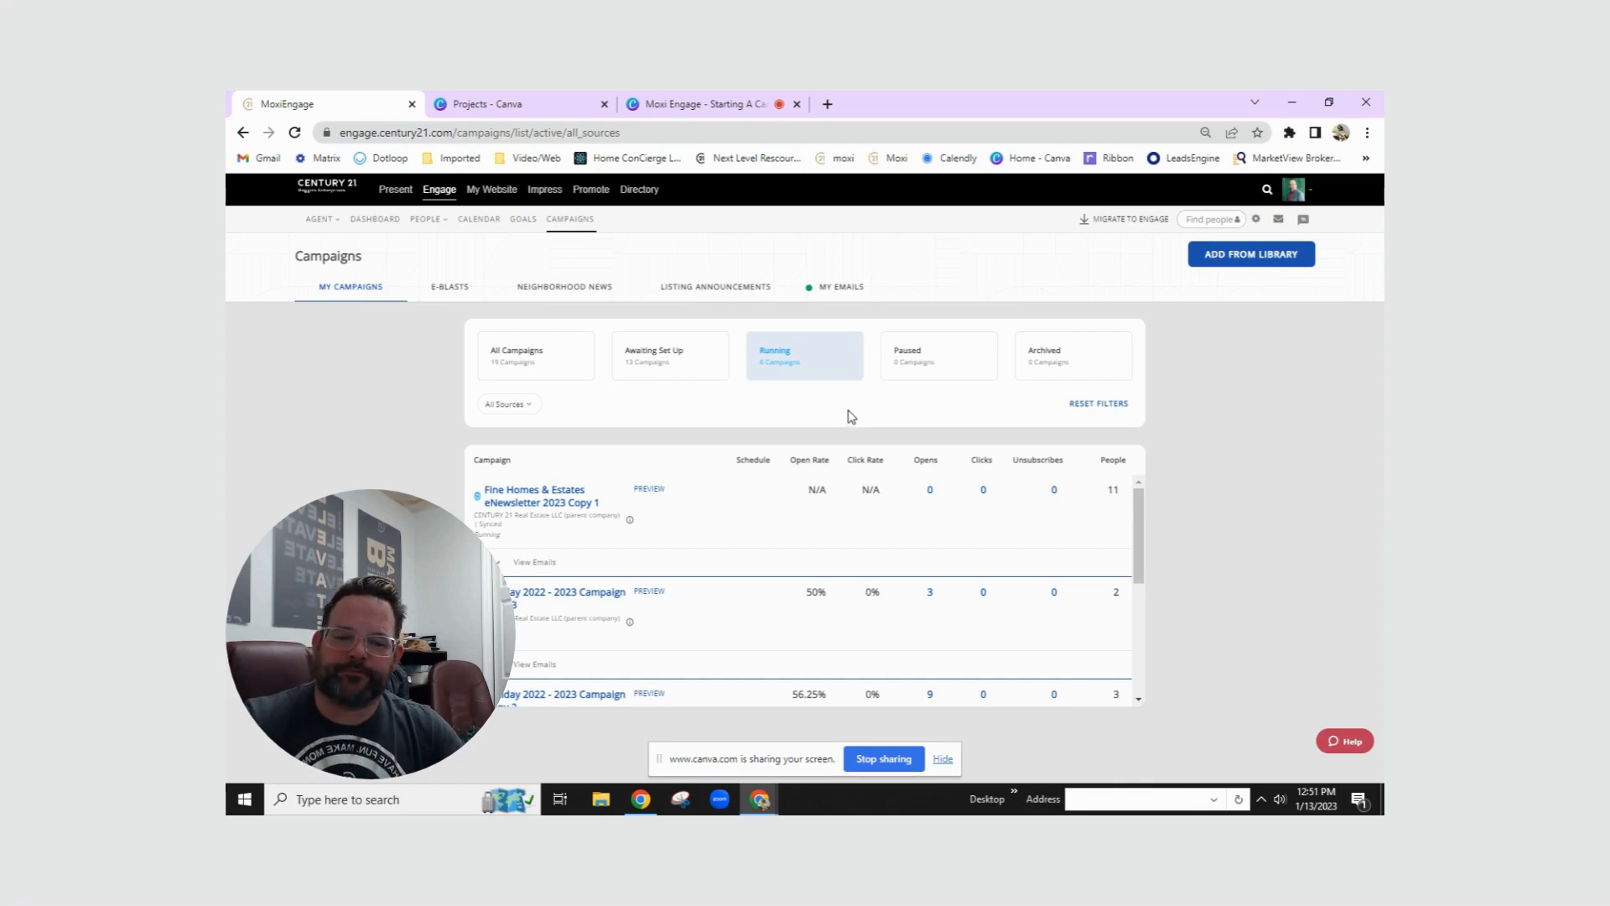